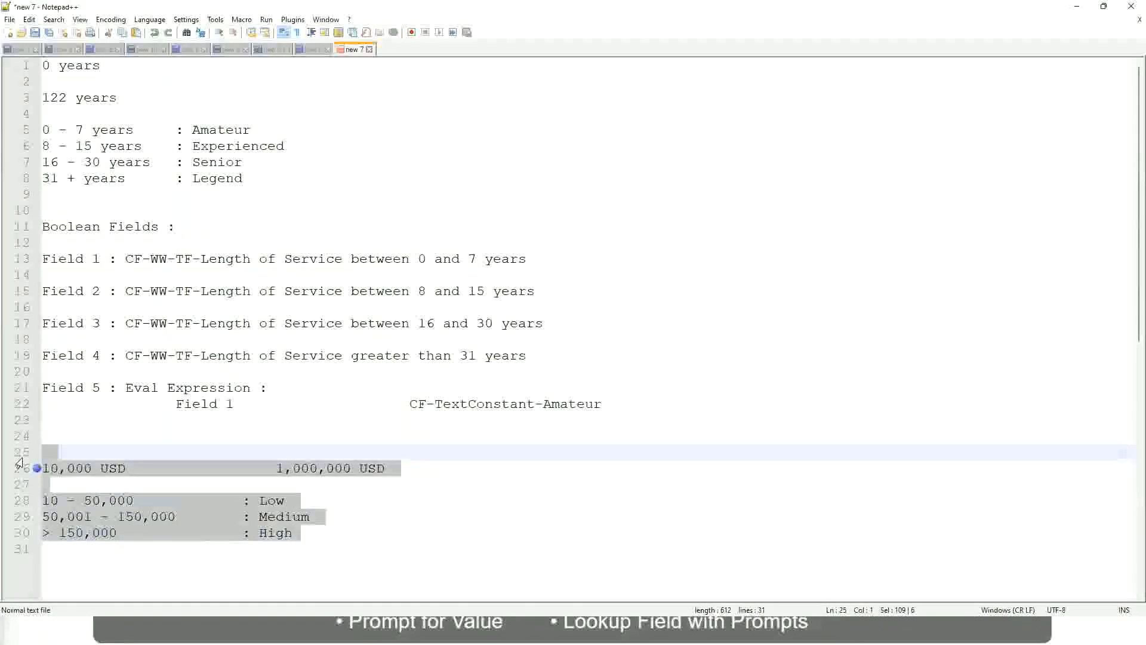
- Write the rule line: If the First name starts with : A - G : "A Listers"
type("If the Fir")
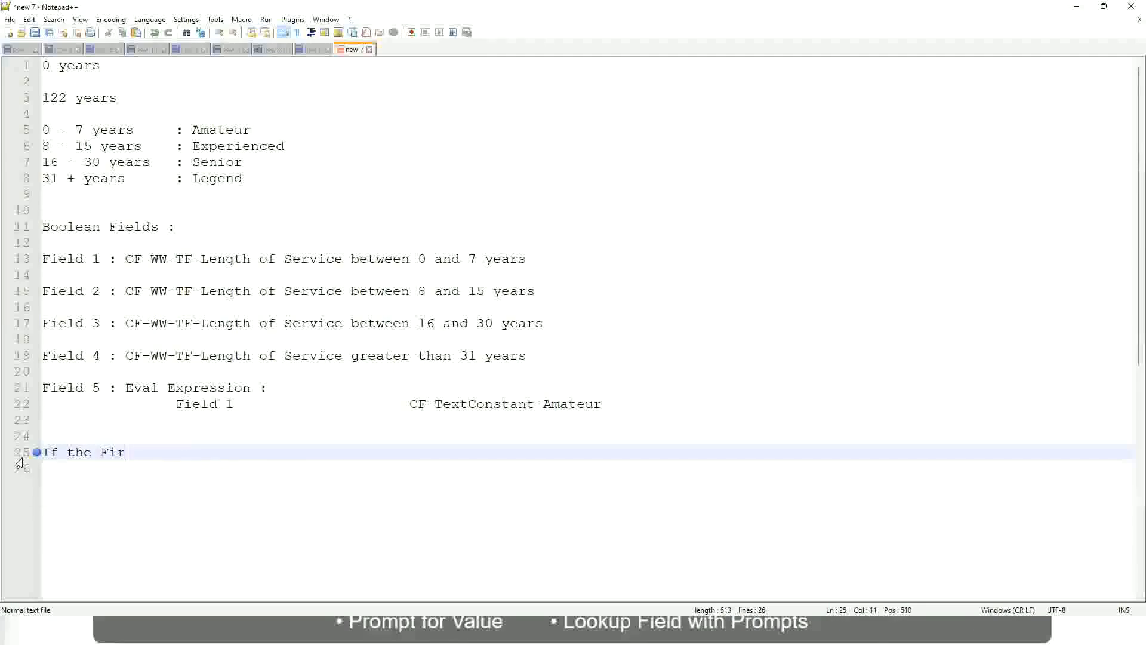
type("st name")
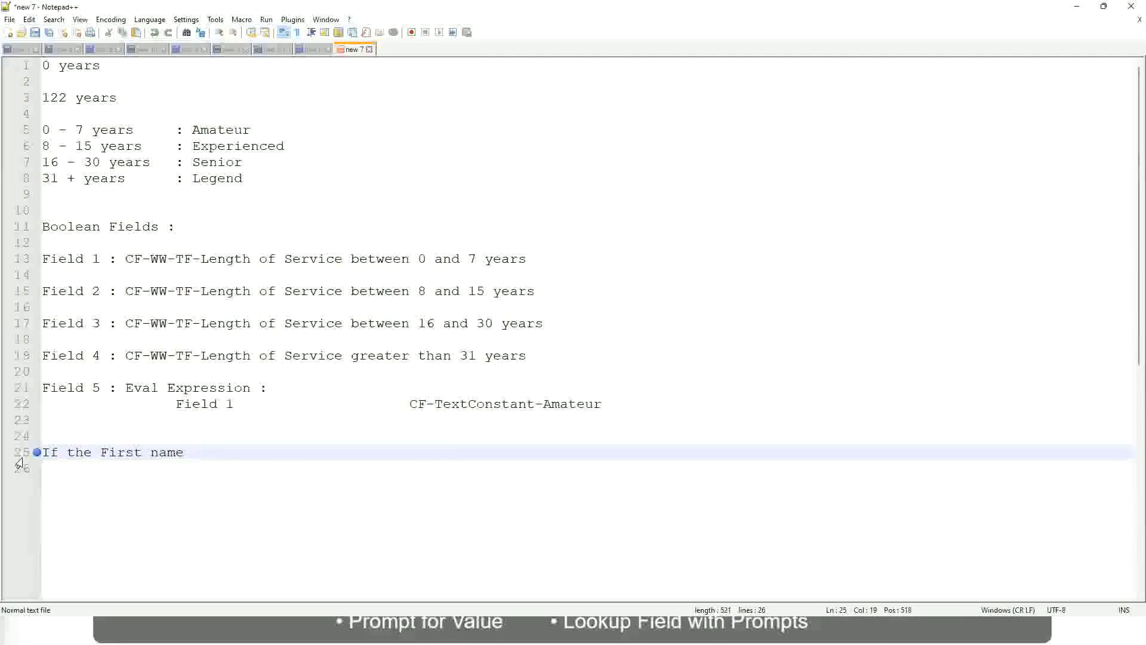
type("starts with : A -")
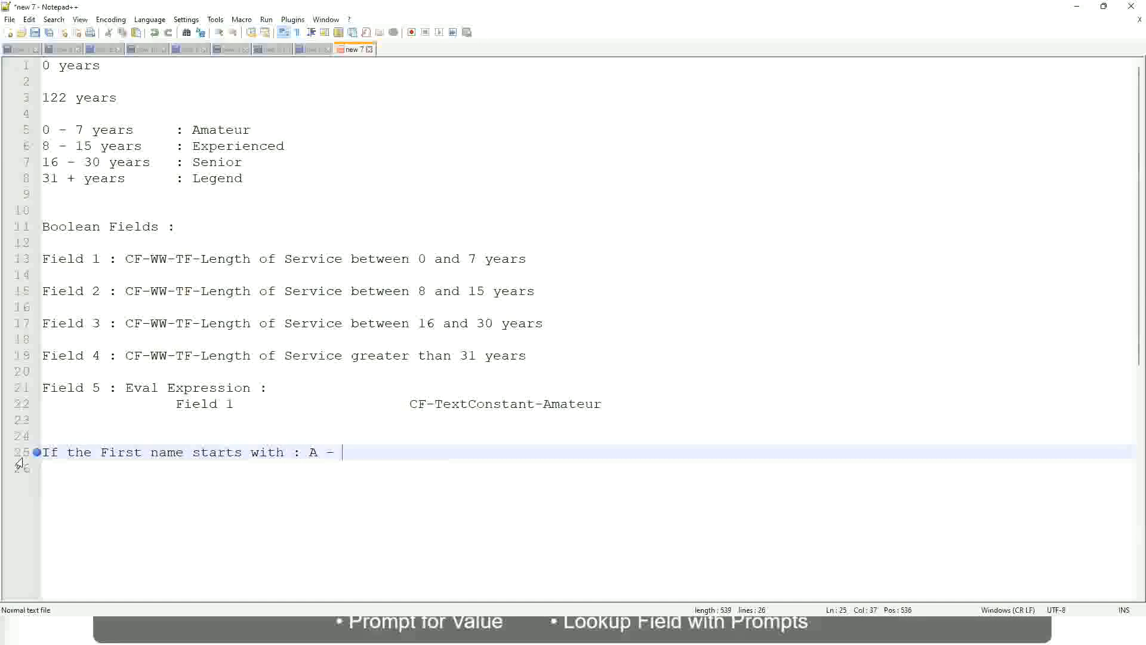
type("G")
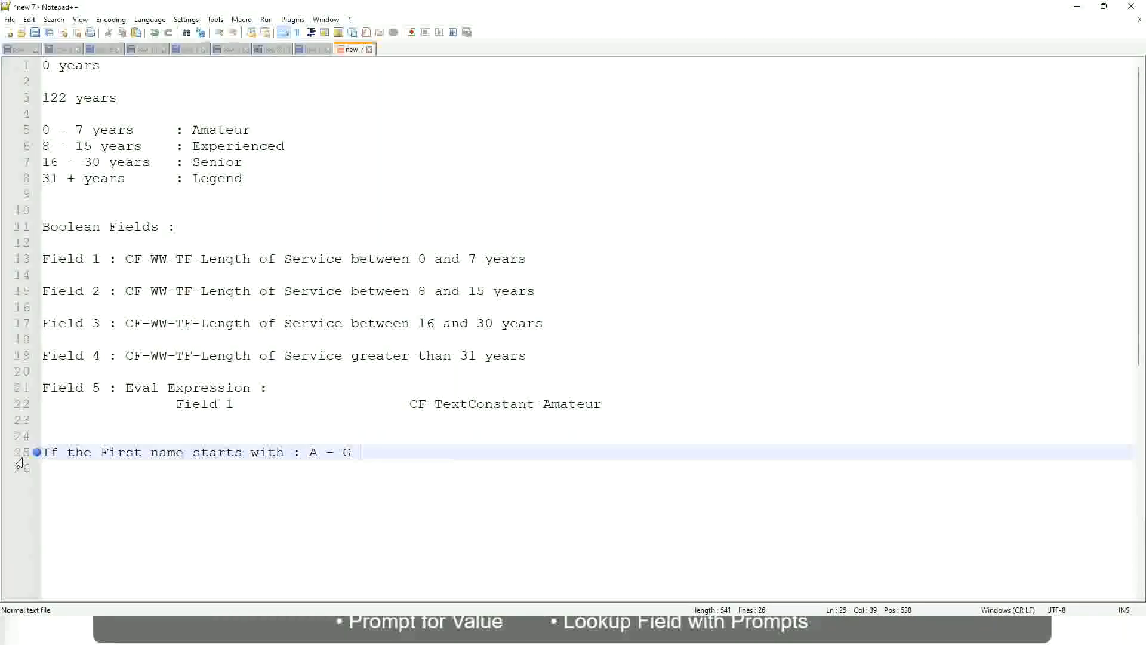
type(":")
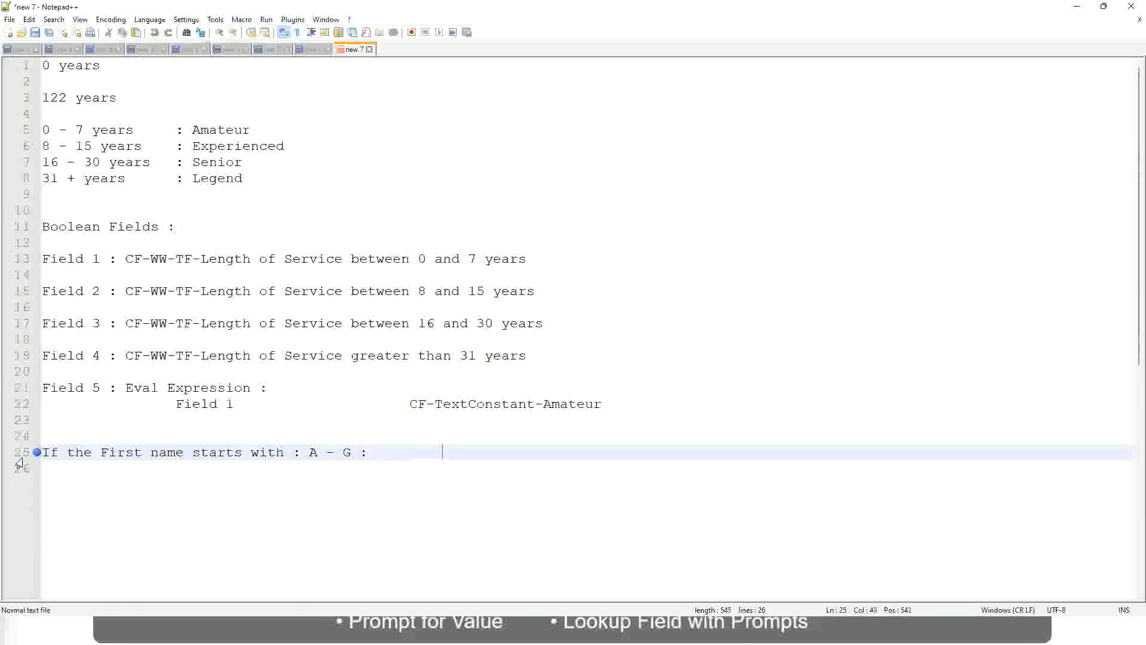
type("A II")
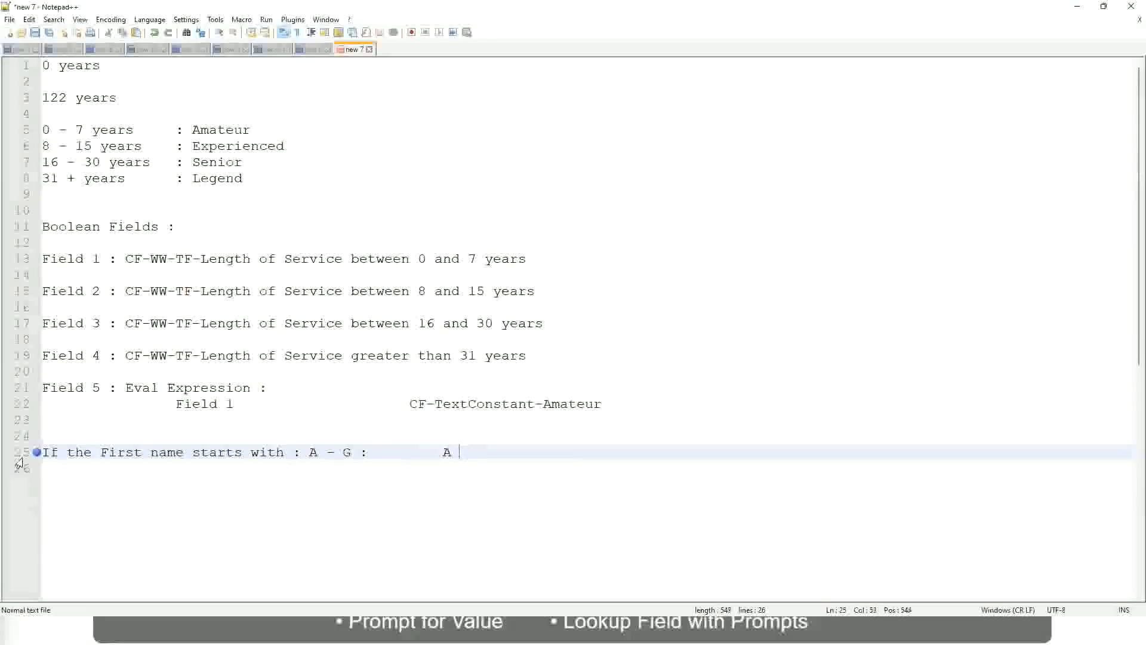
type("Listers")
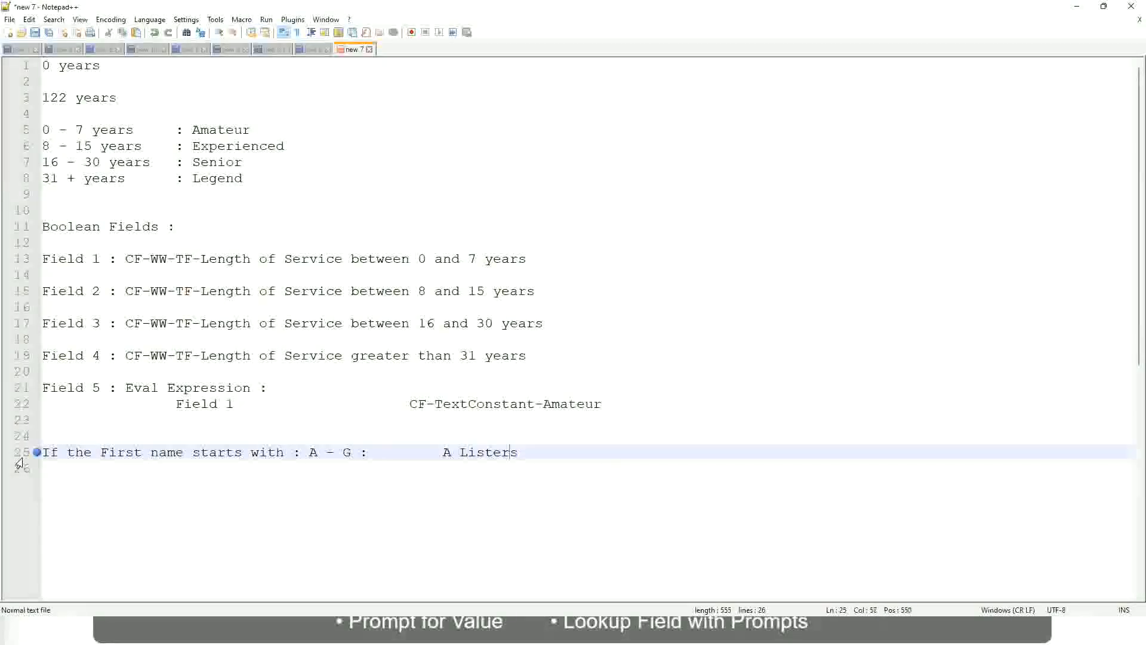
type("\"\"")
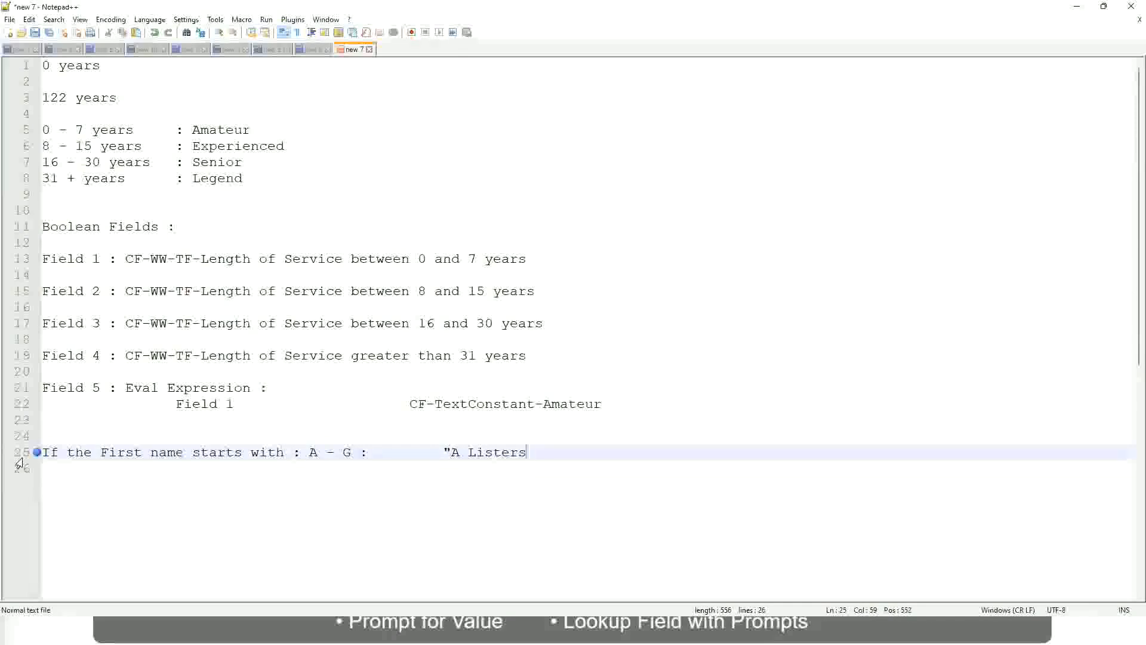
type("\"")
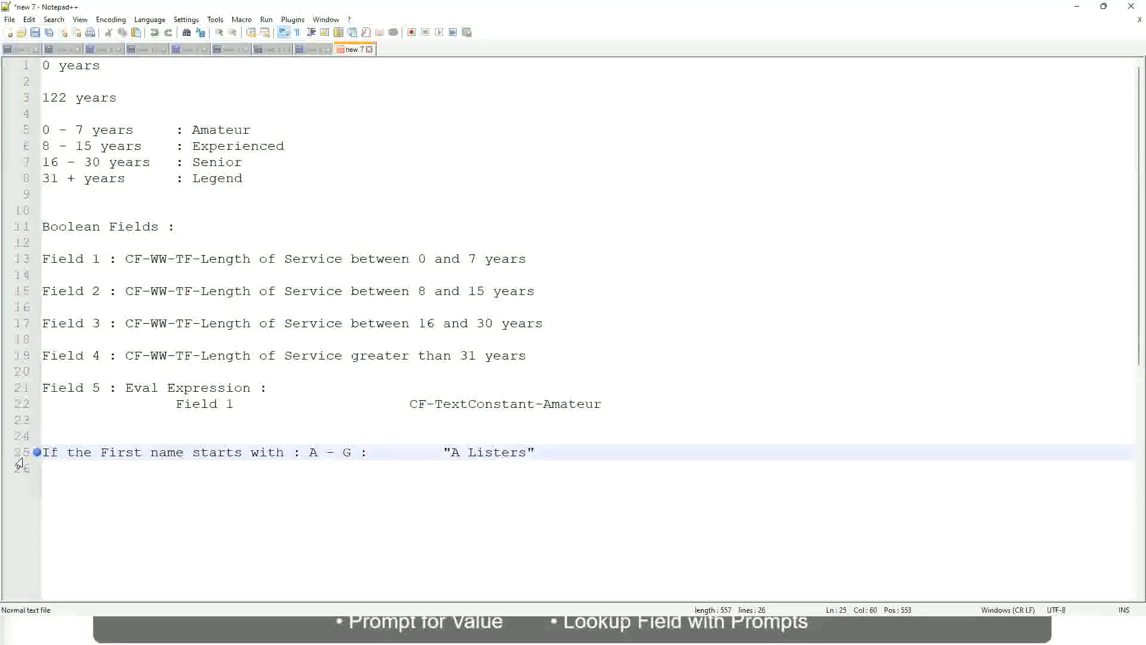
- Add the band line H - P : "His Majesty" on a new line
key("enter")
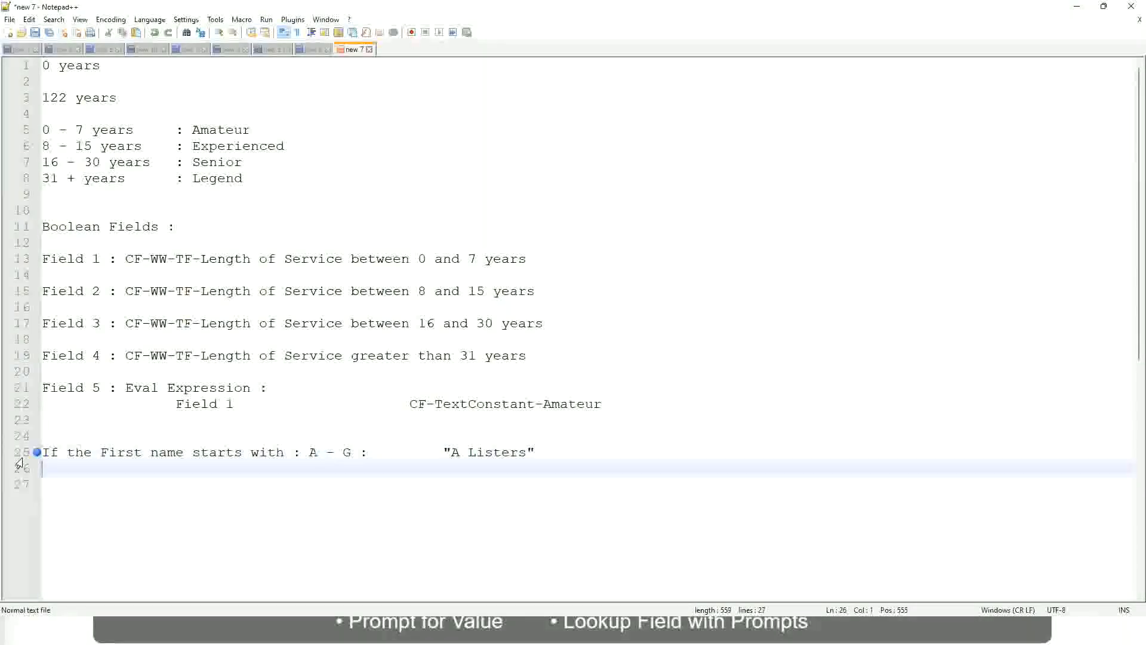
type("H -")
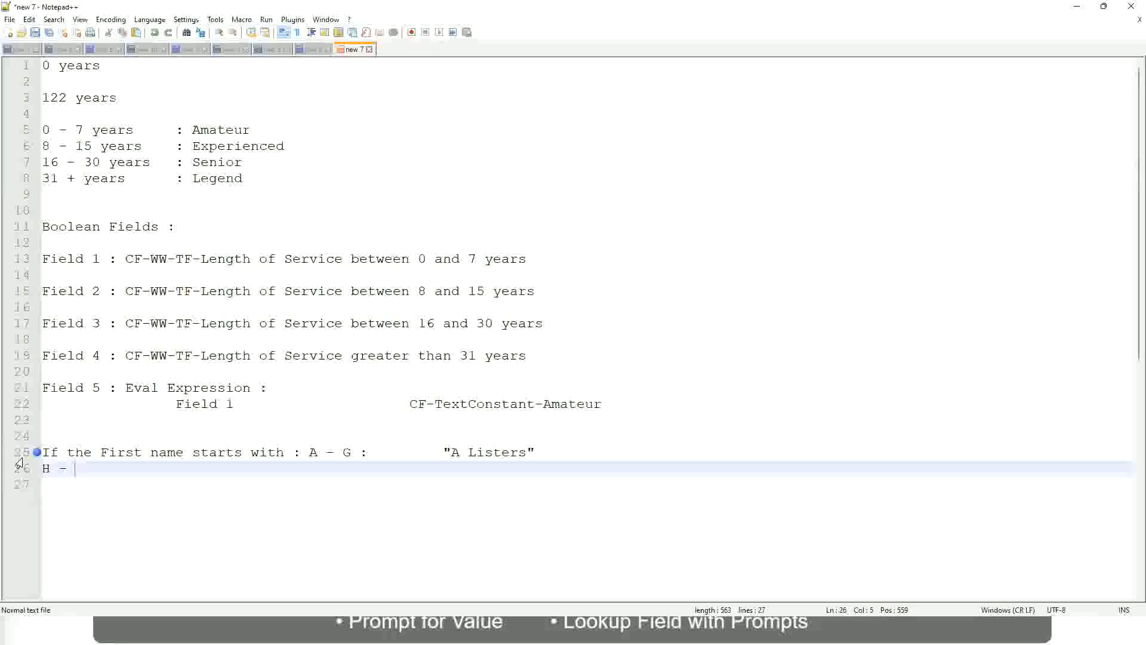
type("P")
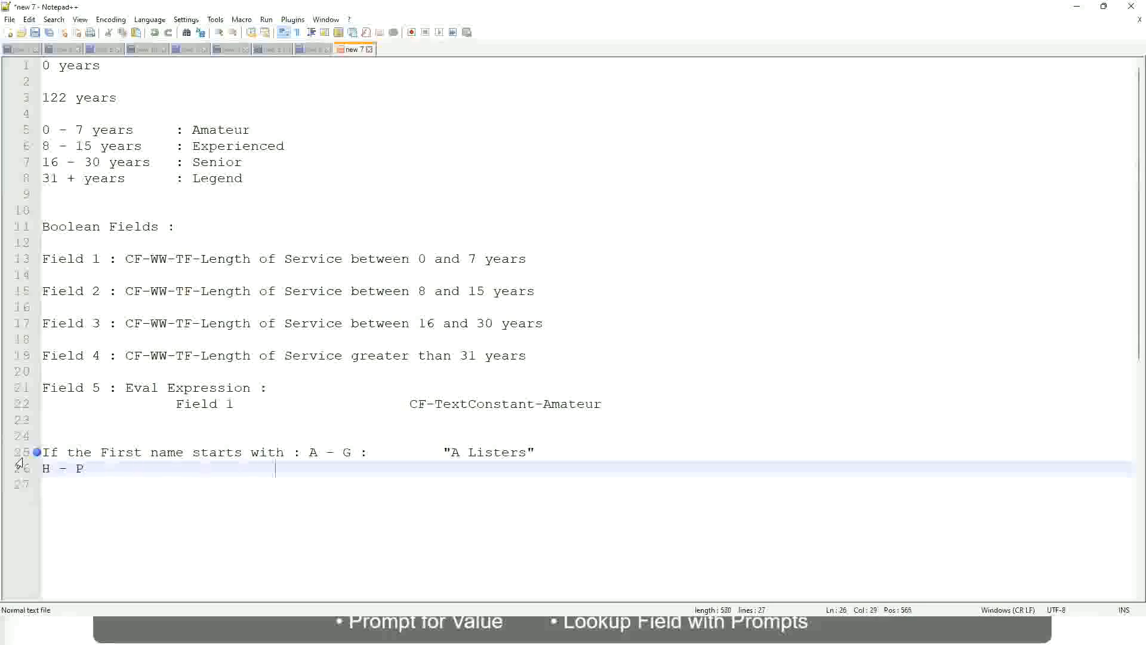
type(":")
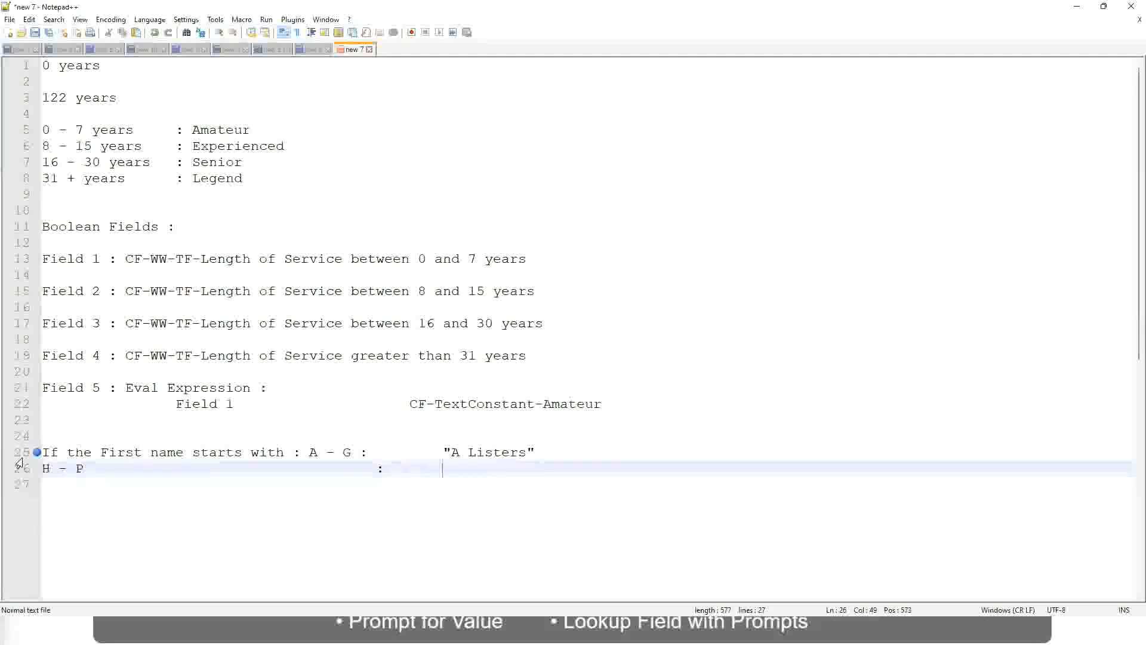
type("\"His Maje")
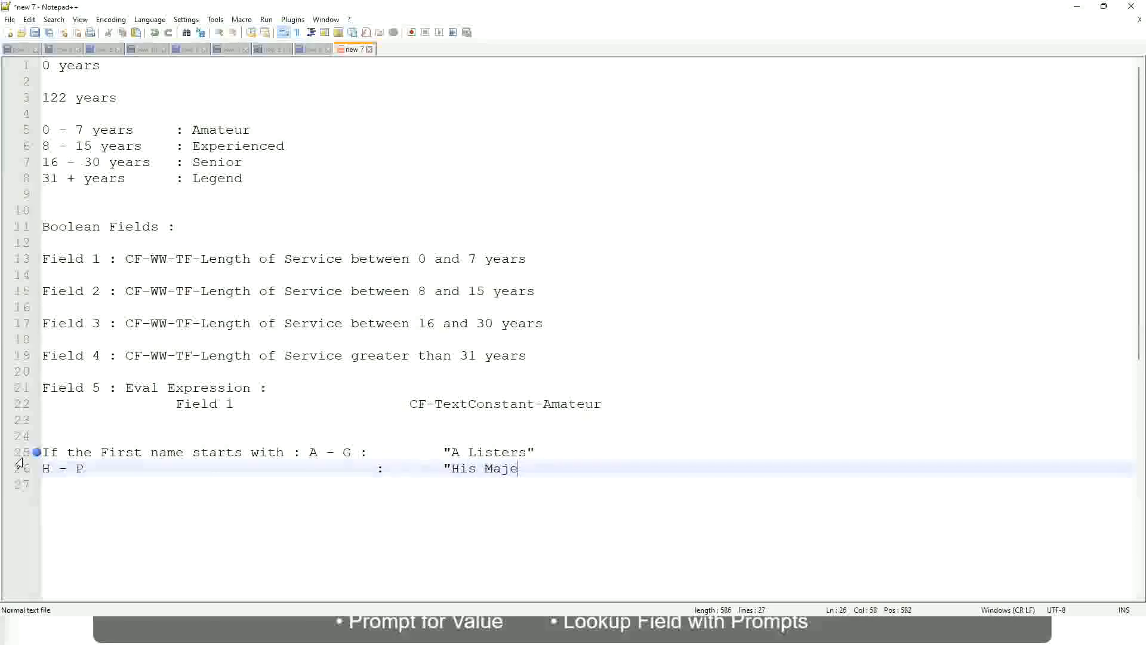
type("sty")
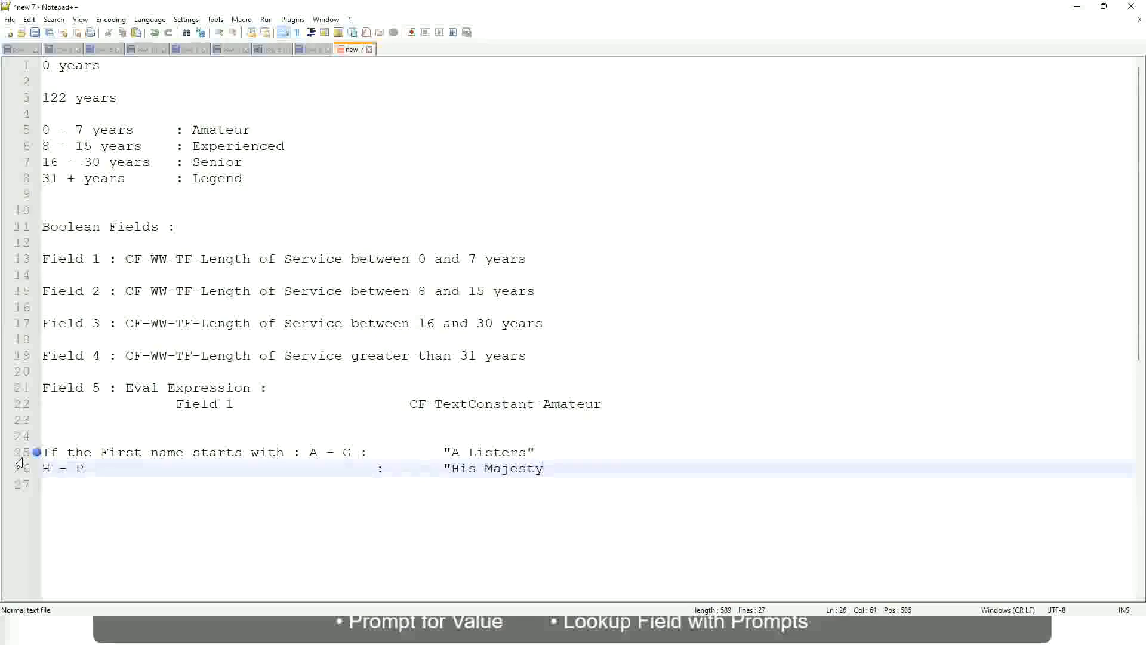
type("\"\"")
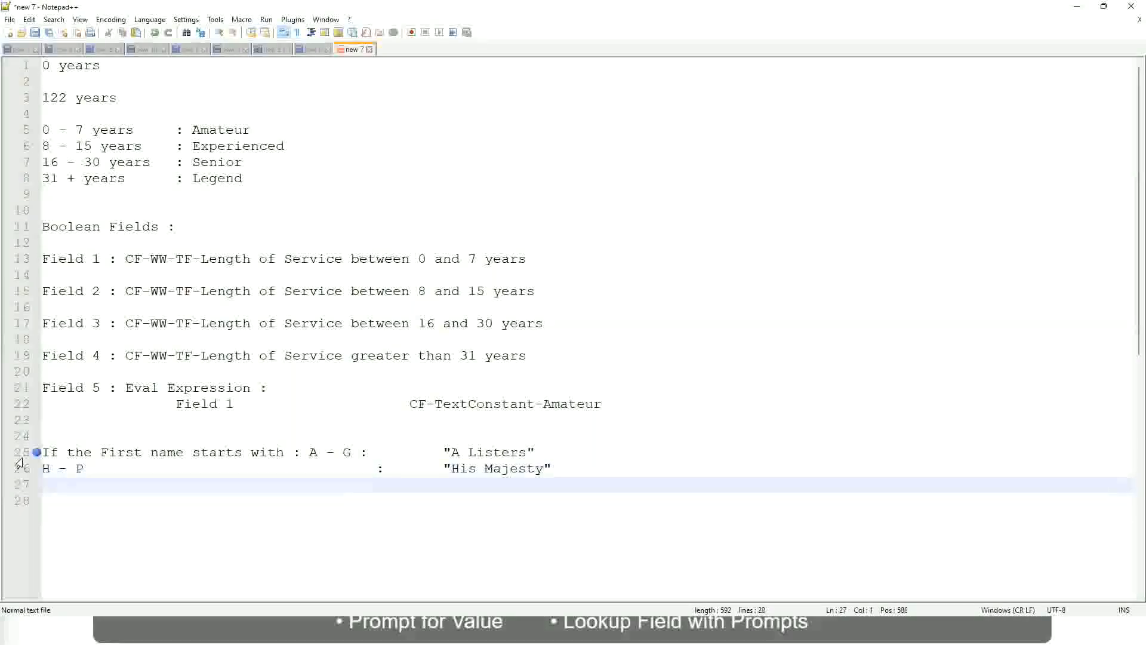
- Add the band line L - Z : "Lords"
type("L -")
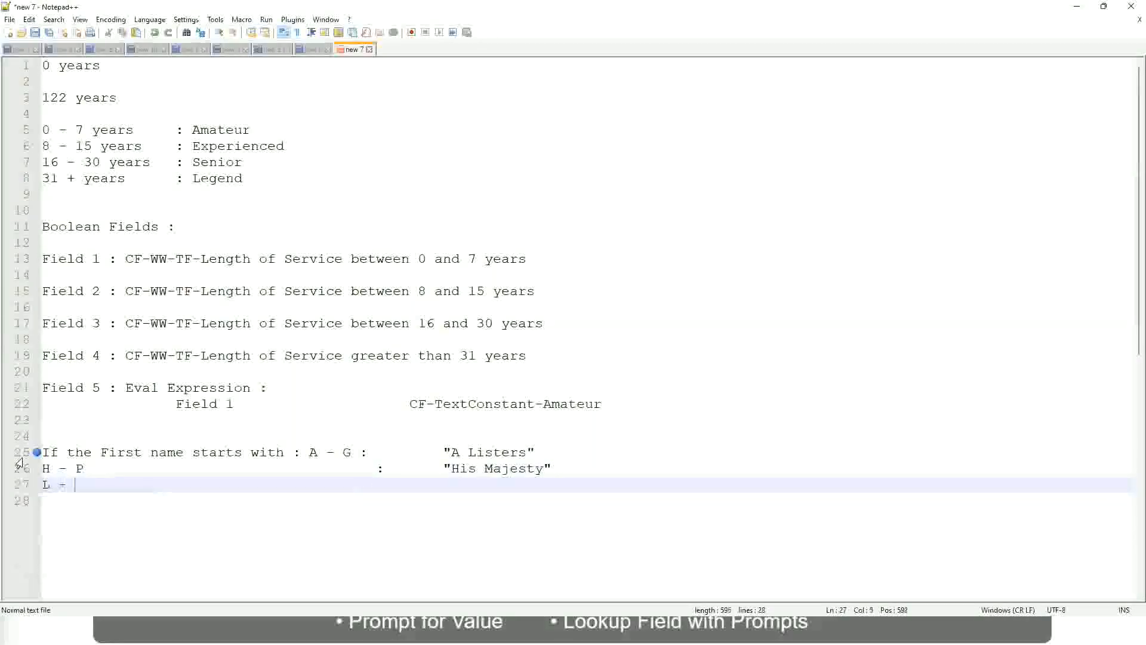
type("Z")
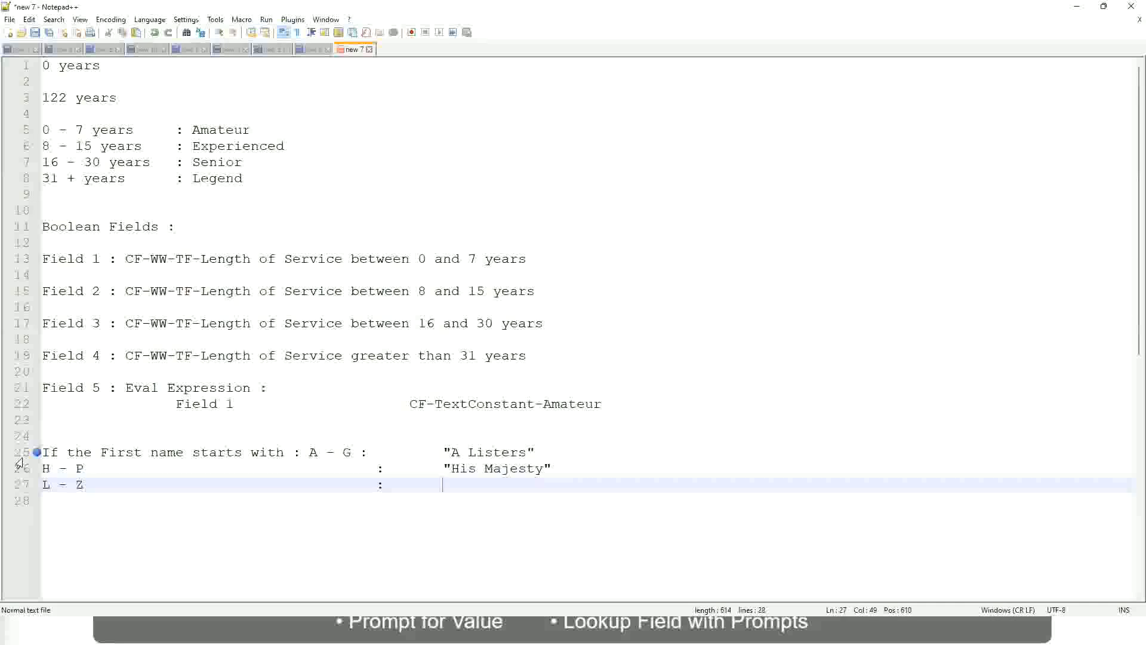
type("\"Lords")
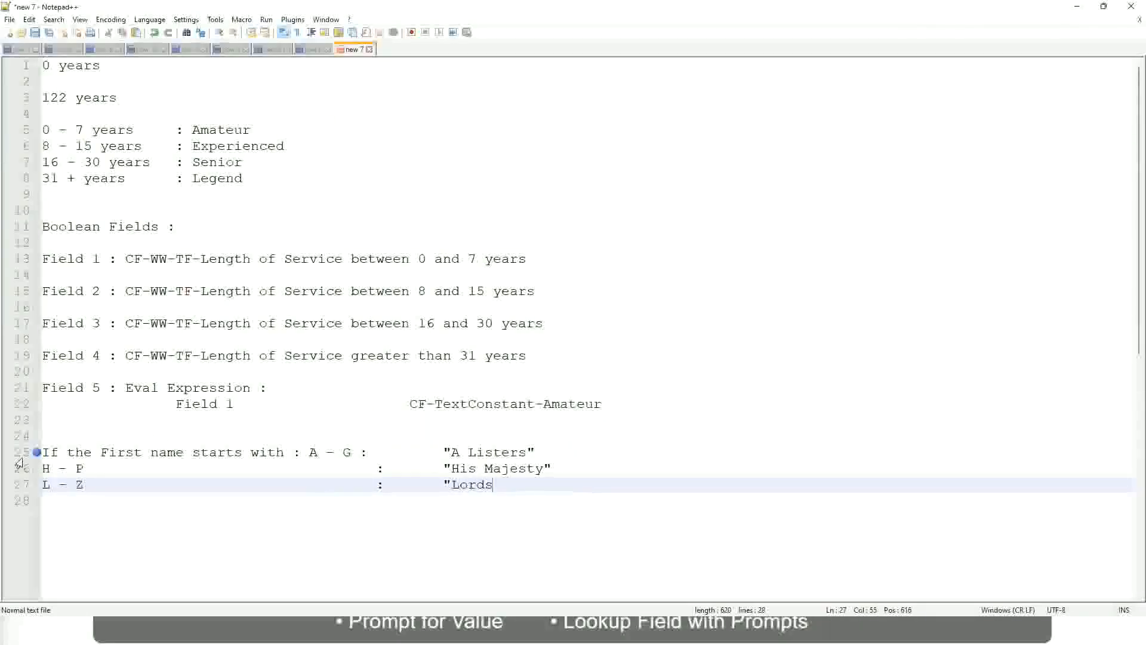
type("\"\"")
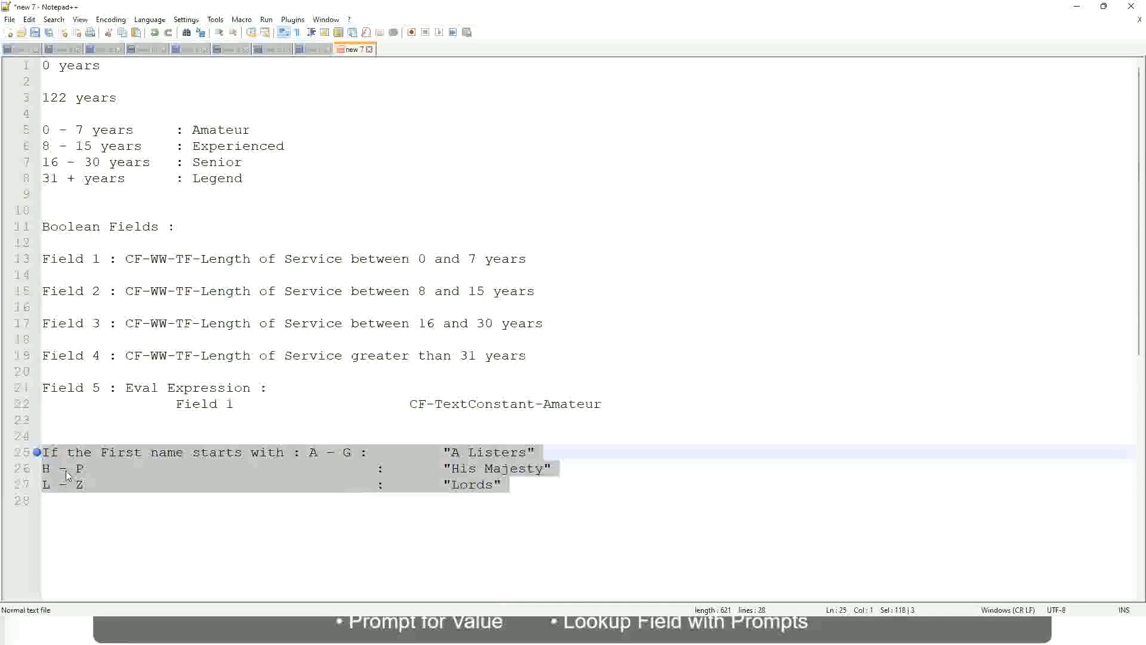
- Delete the first-name band lines and try wordings around Prior Ex and Job Profile : Manager
key("Delete")
type("If")
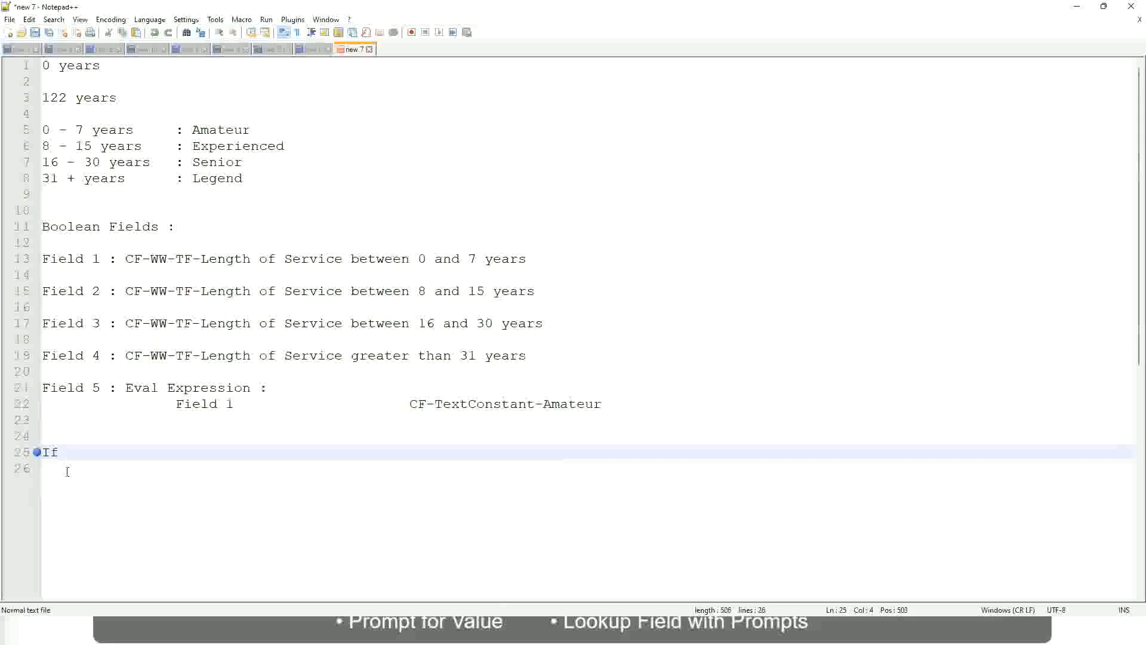
type("Prior")
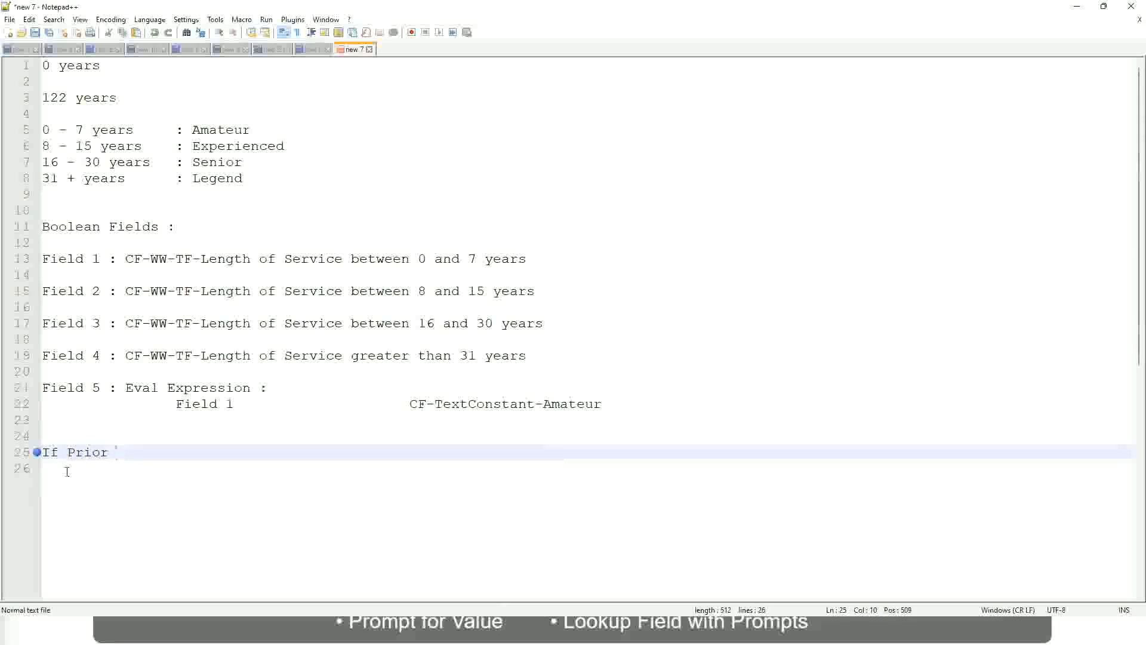
type("Ex")
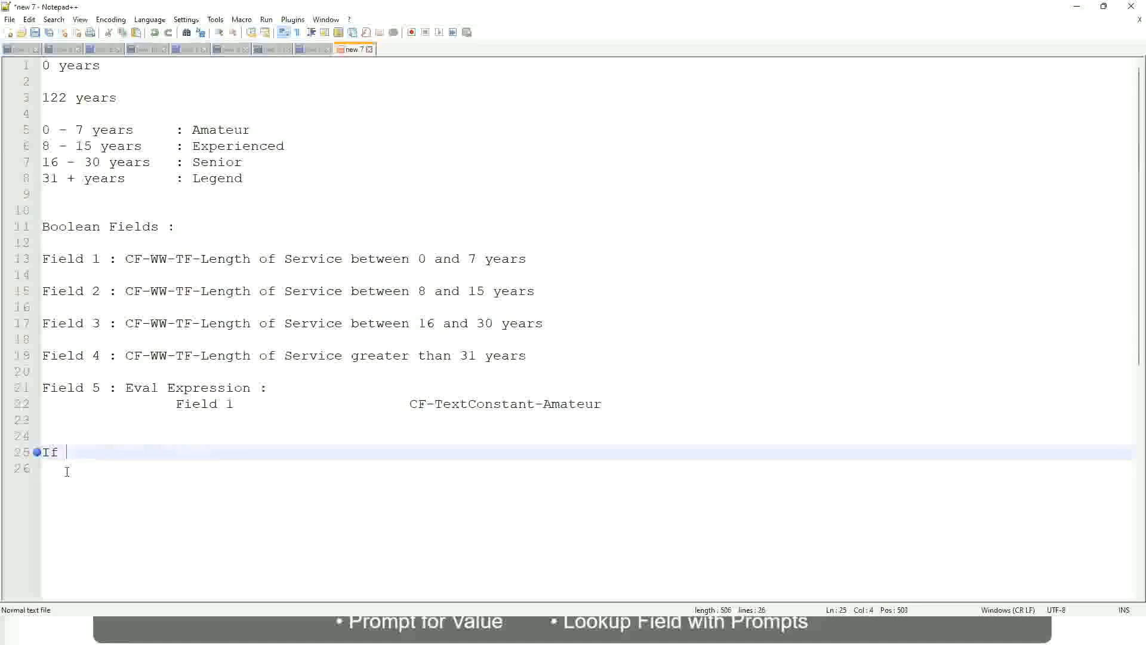
type("Job Profile is")
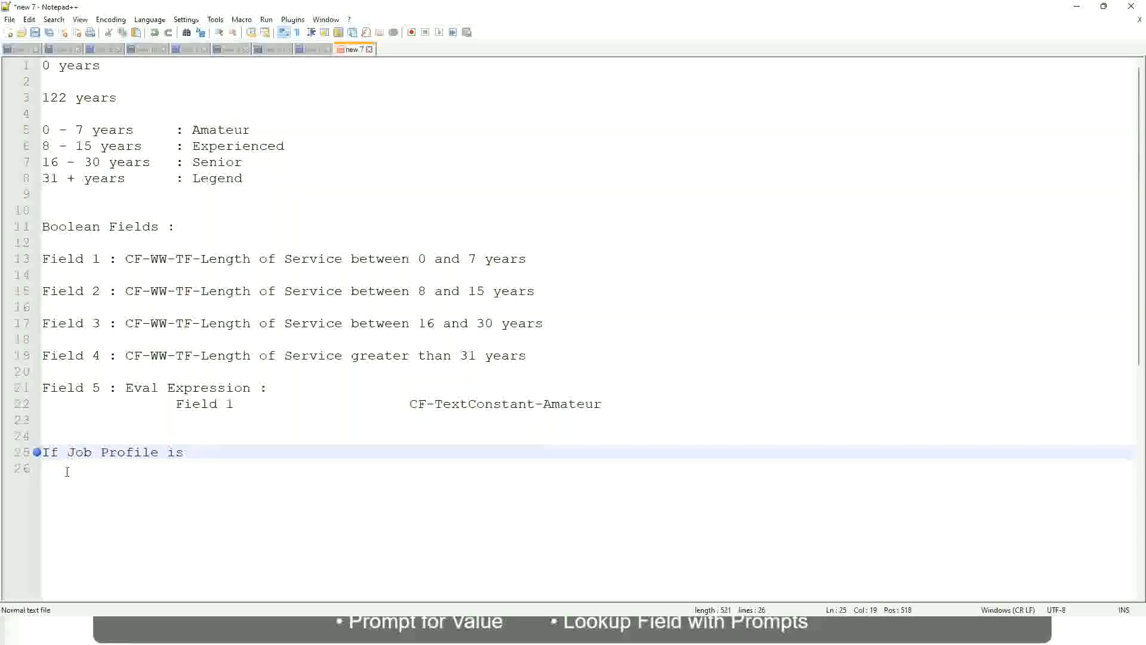
type(": Manager")
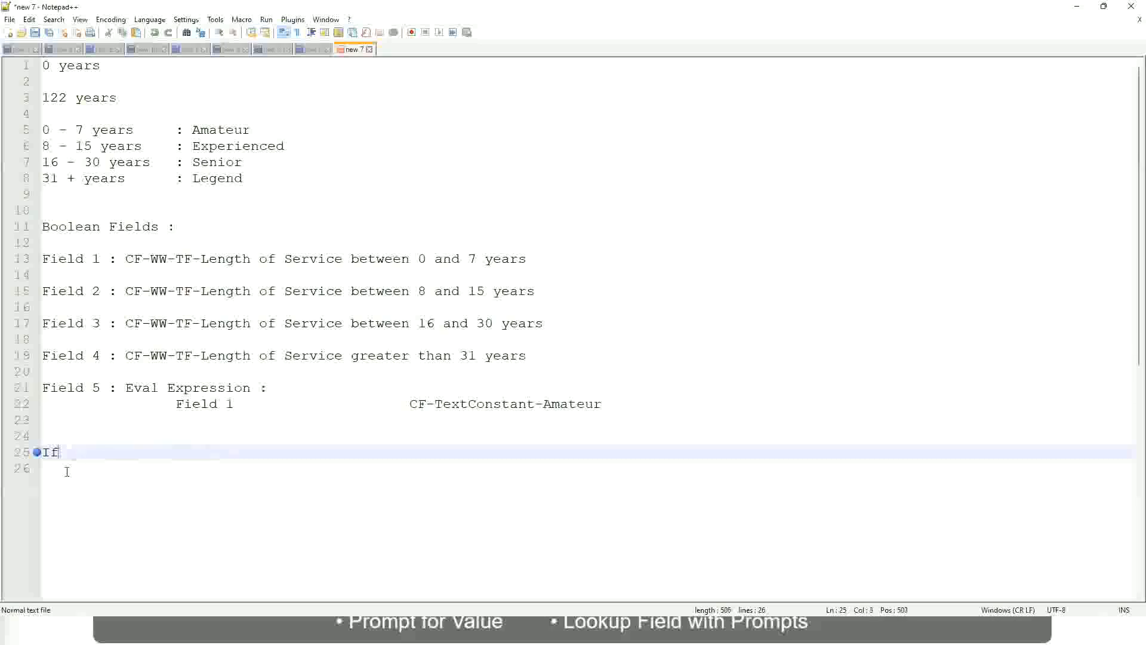
- Settle on the condition "If Management Level is Manager or Above"
type("Management")
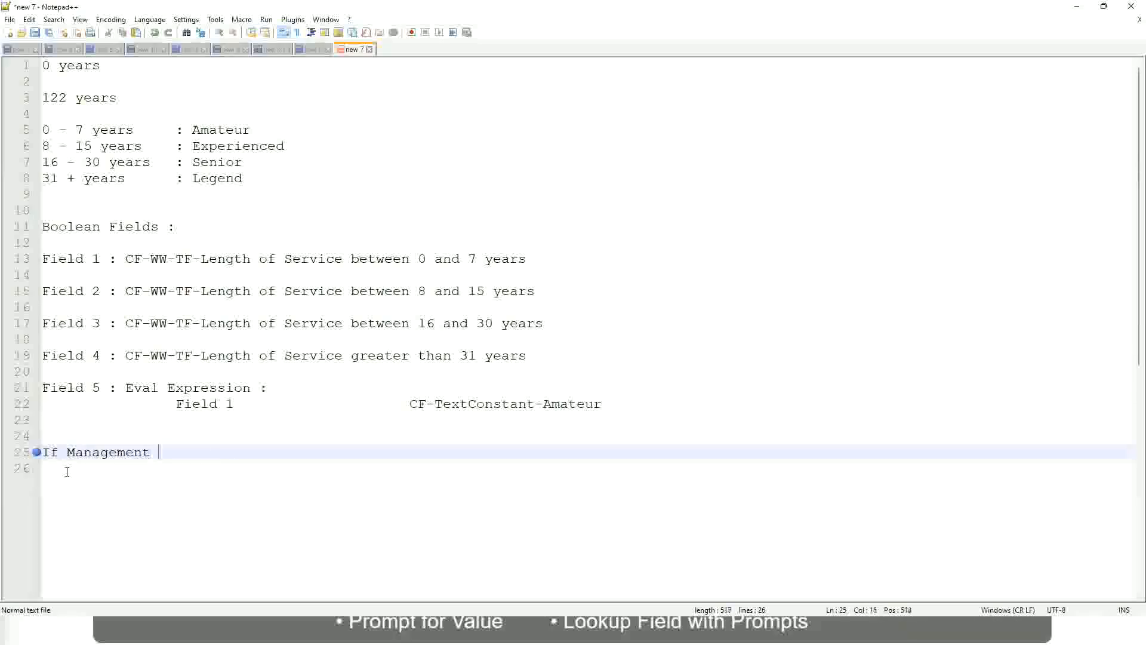
type("Level is Manager or A")
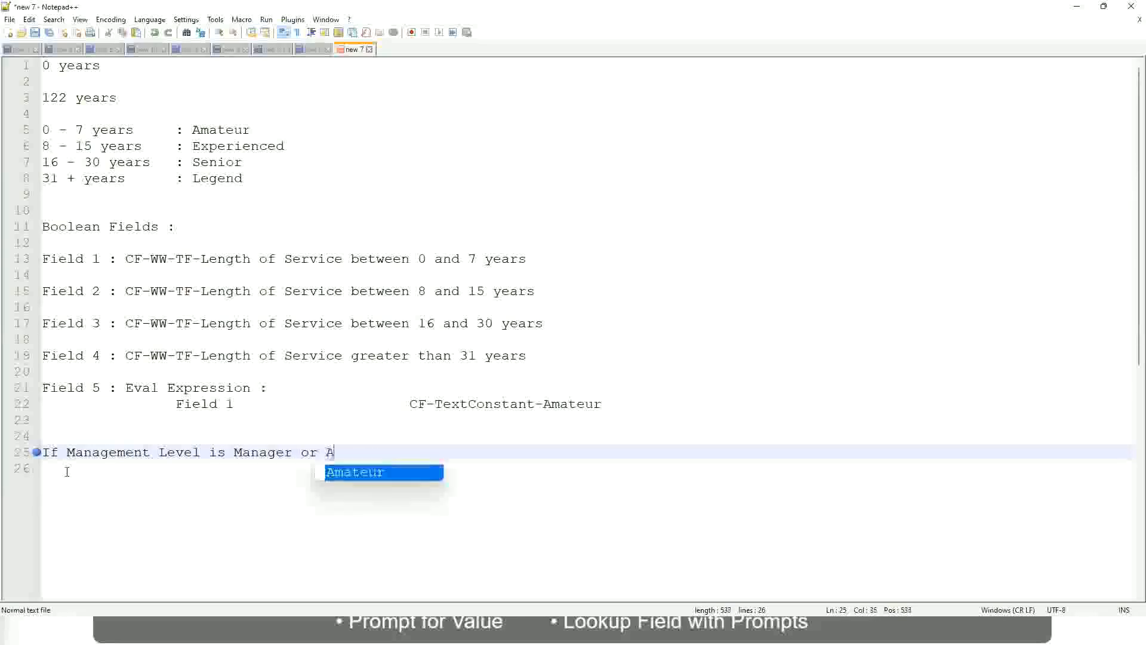
type("bove")
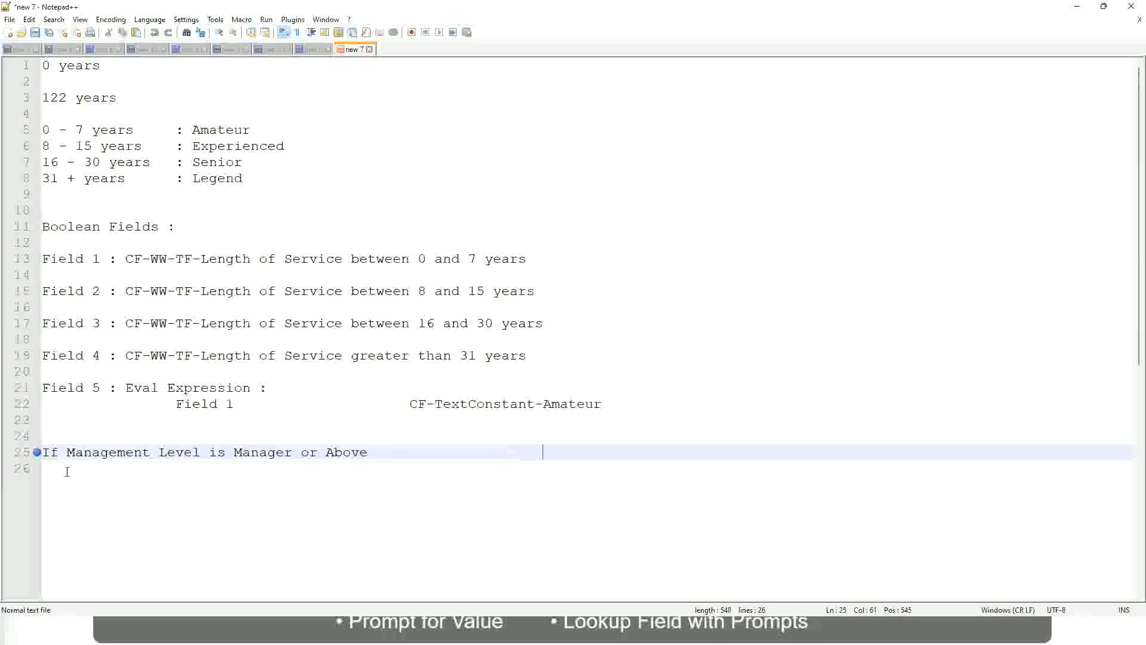
- Complete line 25 with "Proposed Allowance Plan : Car Allowance"
type("Propose")
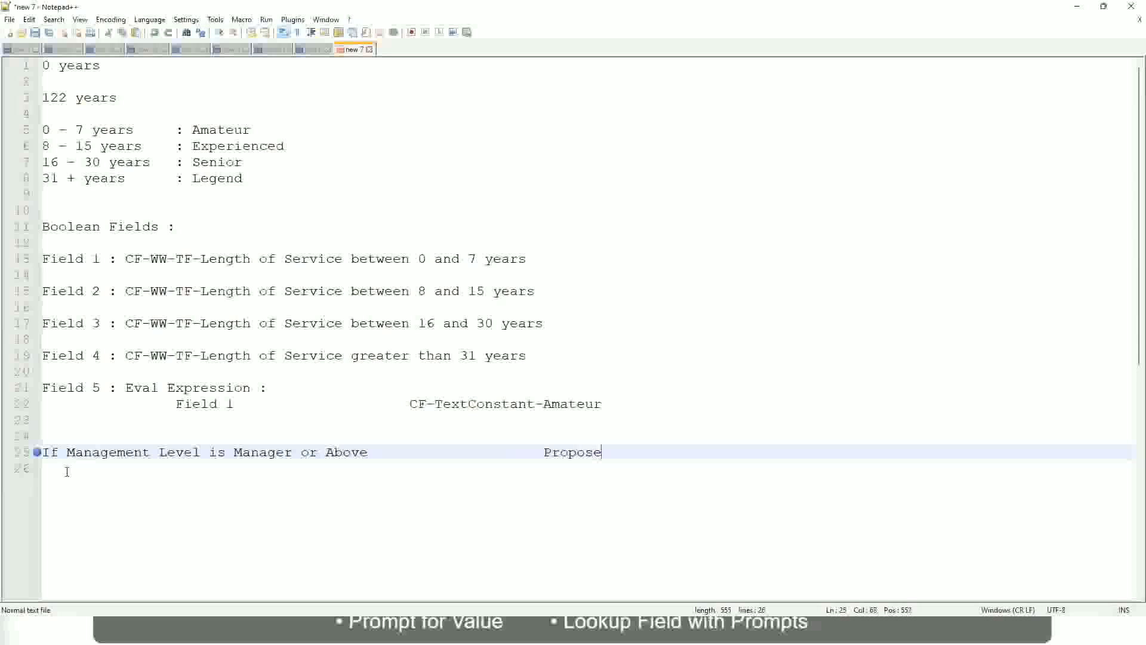
type("d")
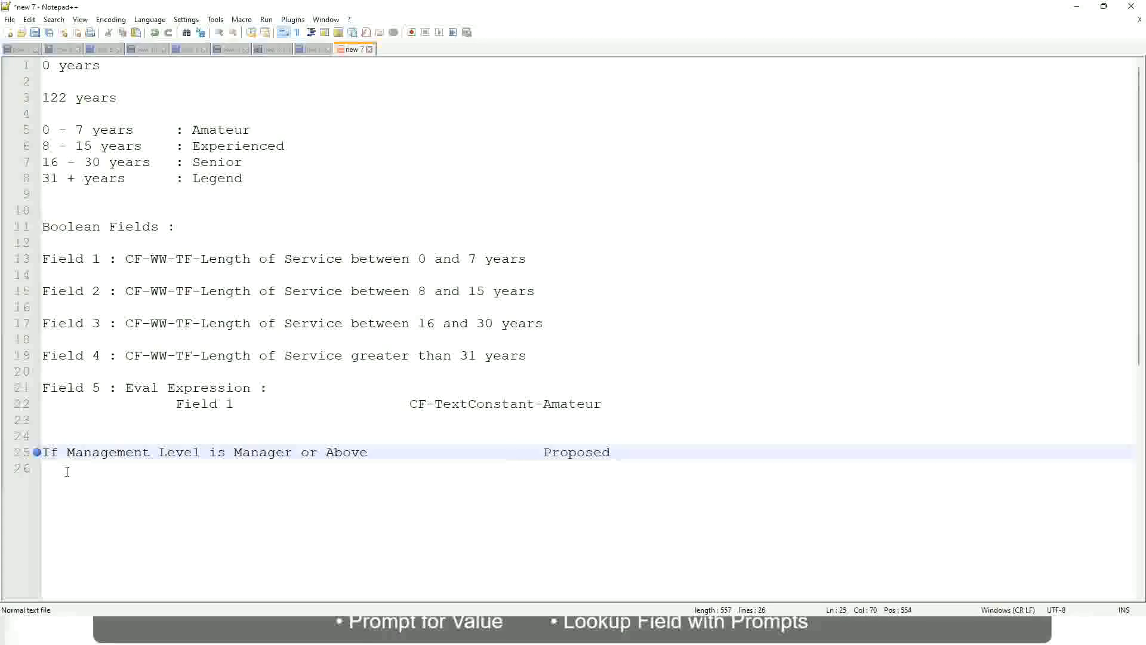
type("Allowance")
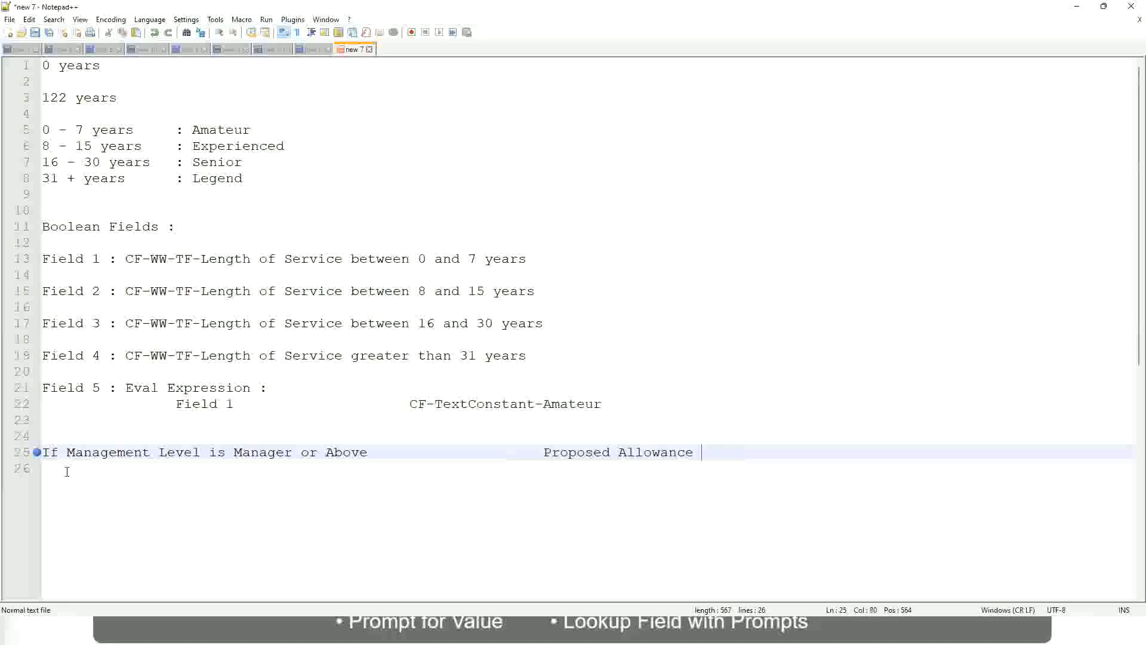
type("F1")
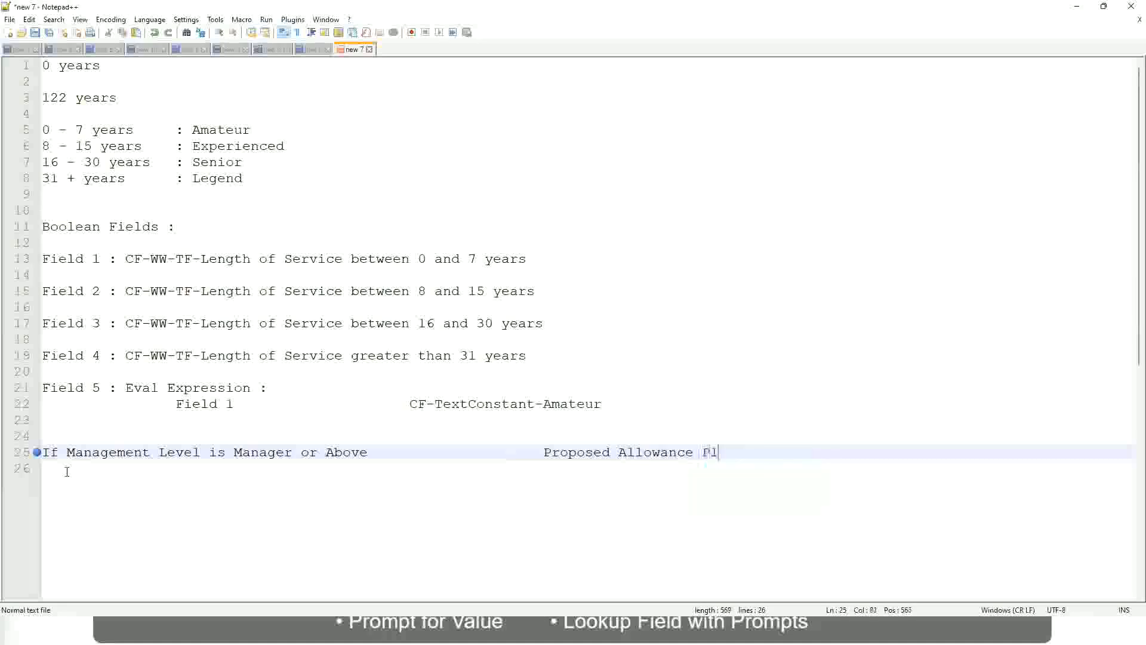
type("an :")
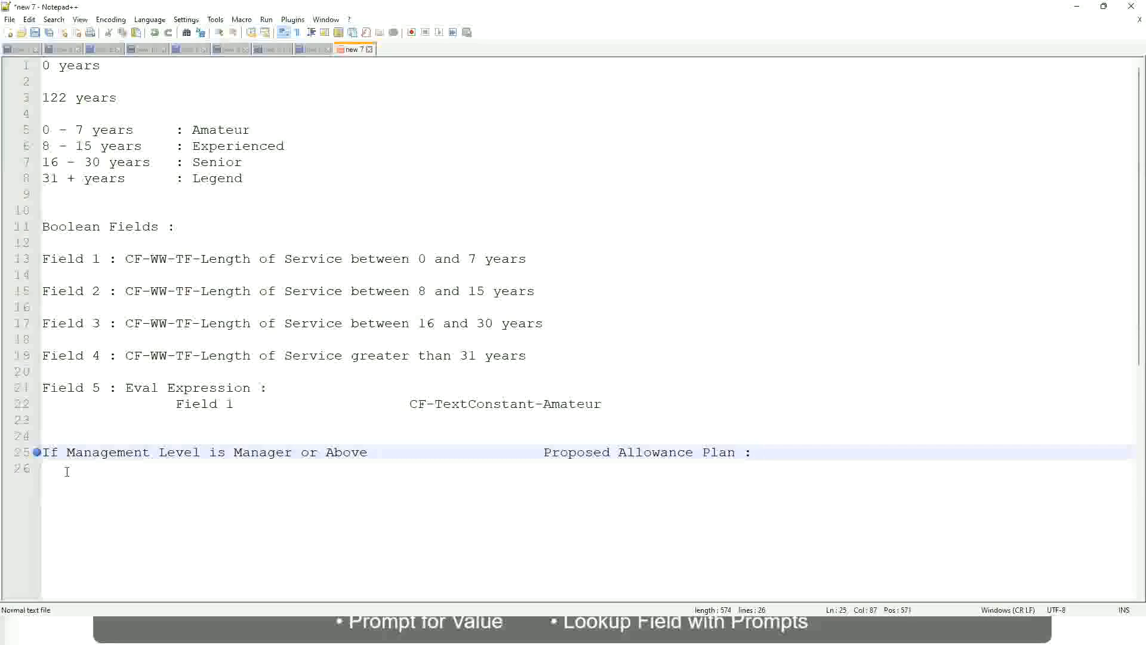
type("Car Allowance")
left_click(586, 468)
type("If Management Level is")
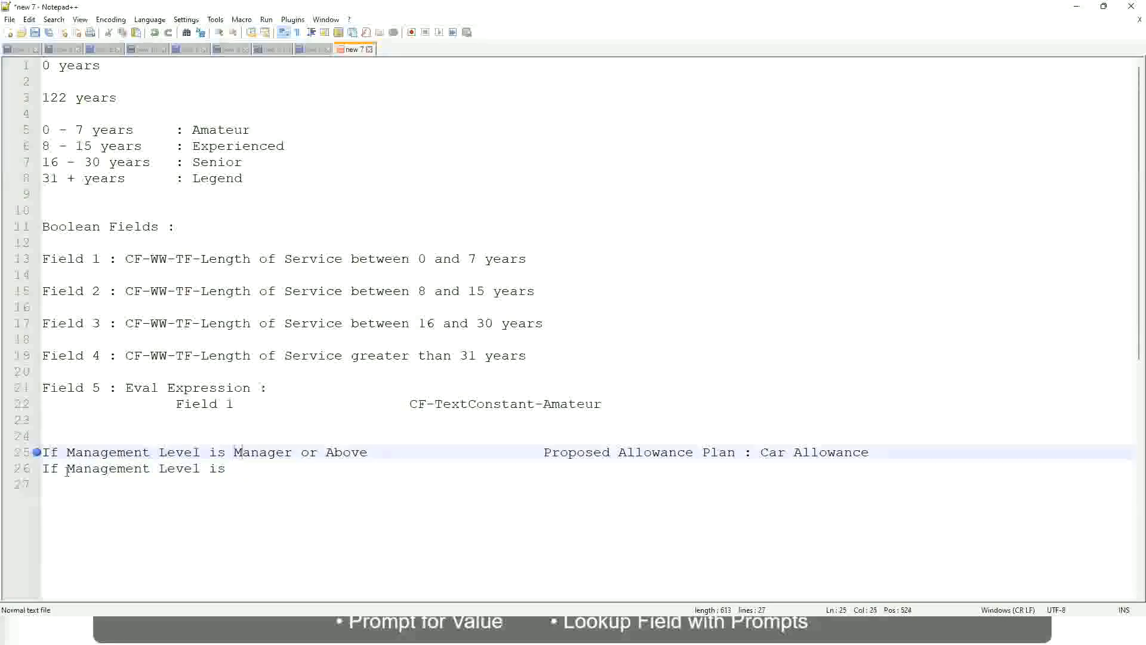
- Drop "or Above" and add a Director line with Executive Allowance
double_click(307, 451)
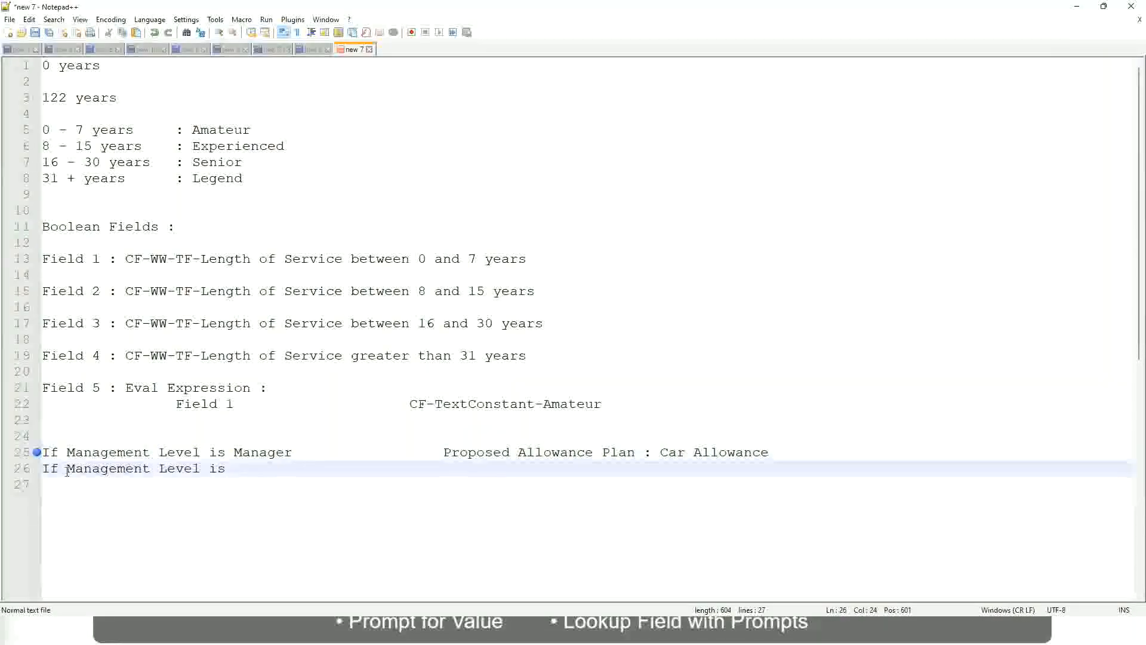
type("Di")
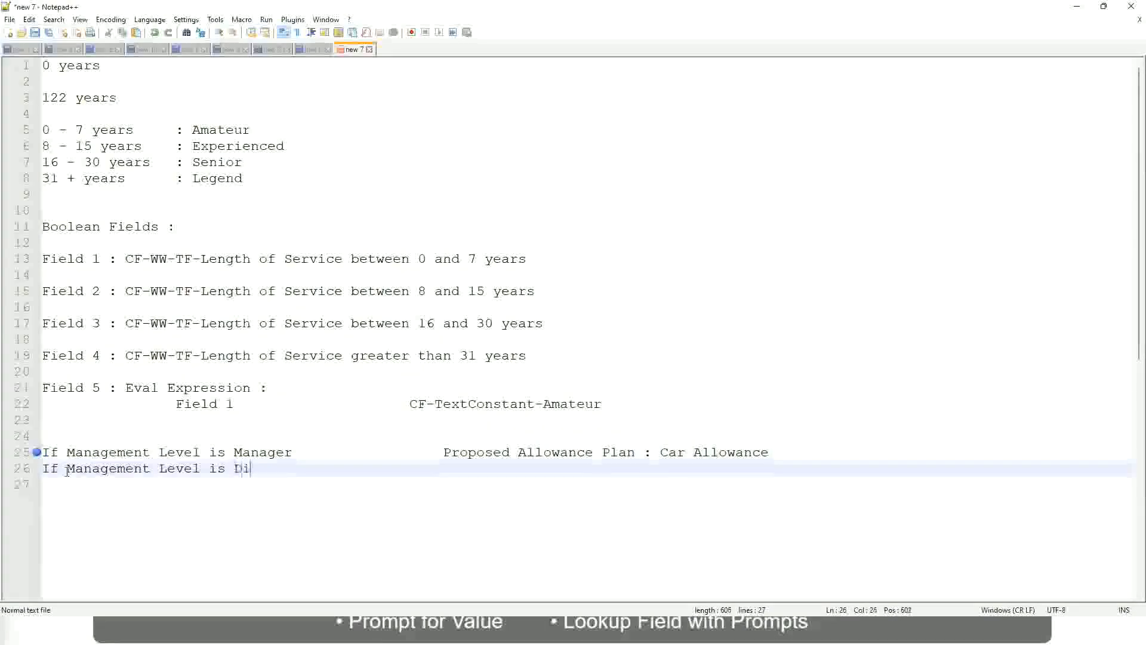
type("rector")
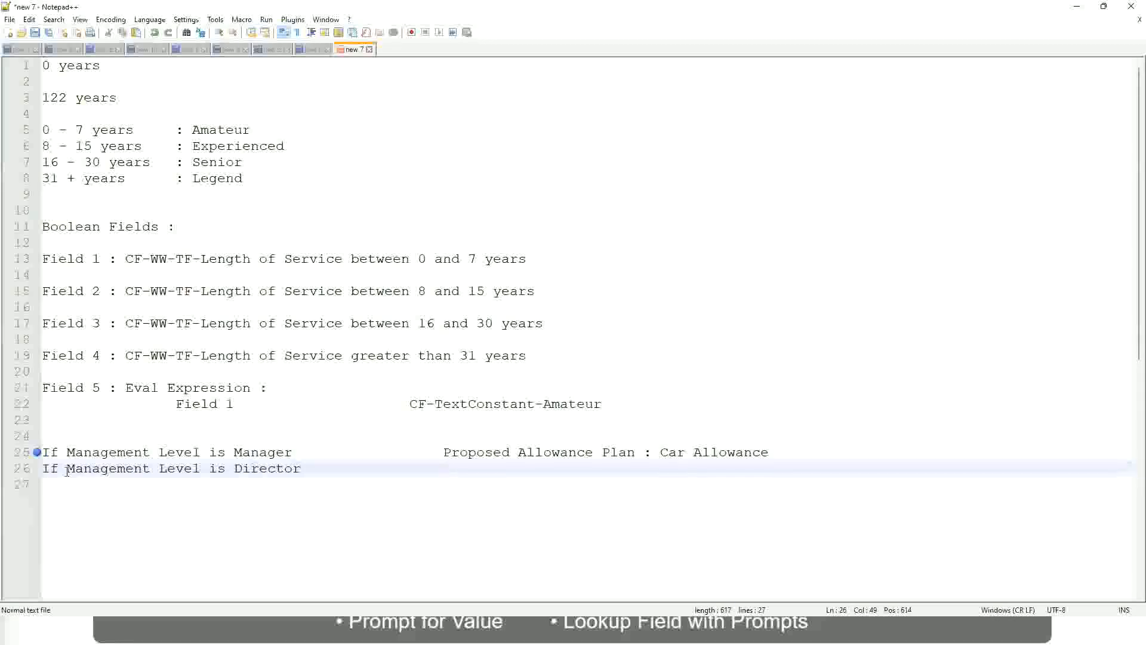
type("Executive Allowance")
left_click(586, 483)
type("If")
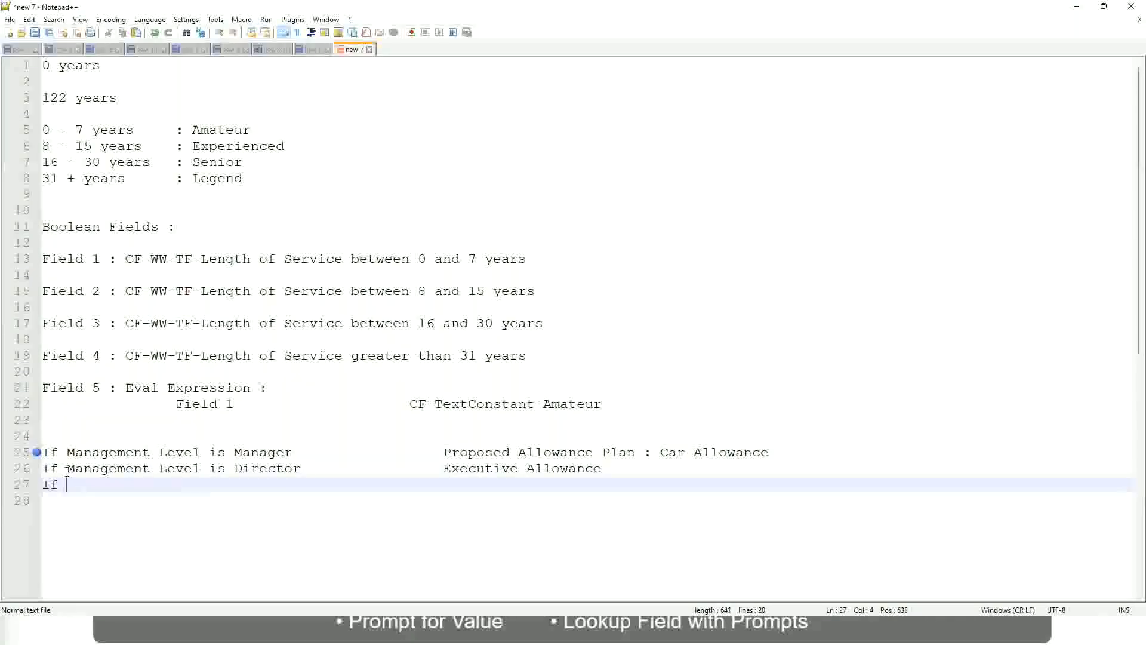
- Add the line: If Management Level is CEO : CEO Allowance
type("Management is")
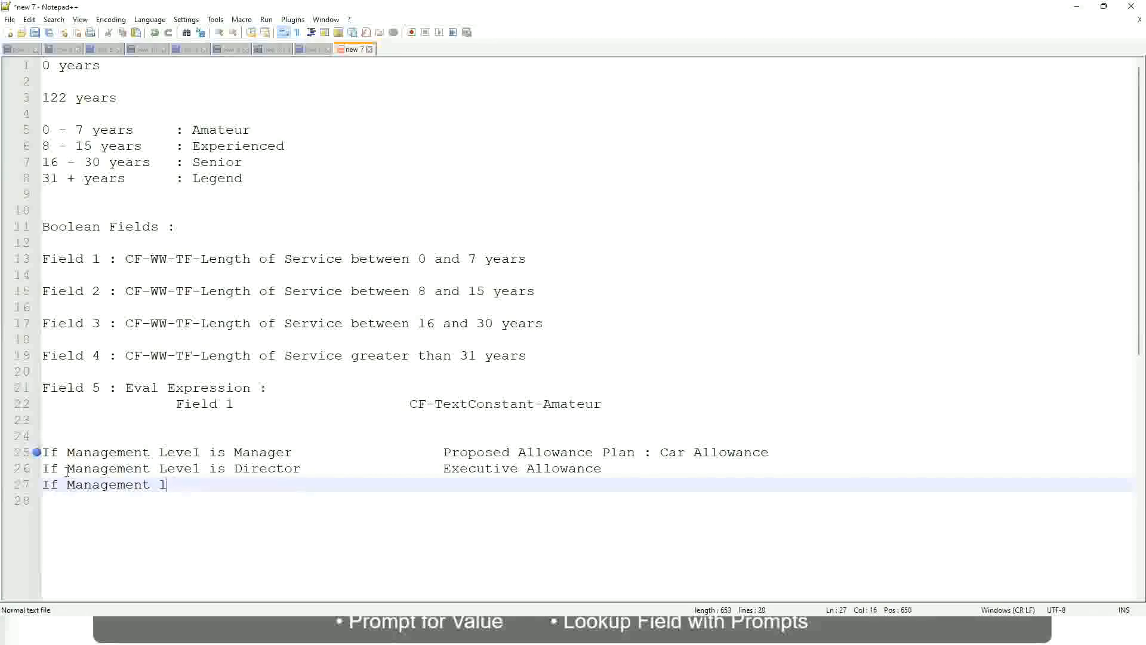
type("evel")
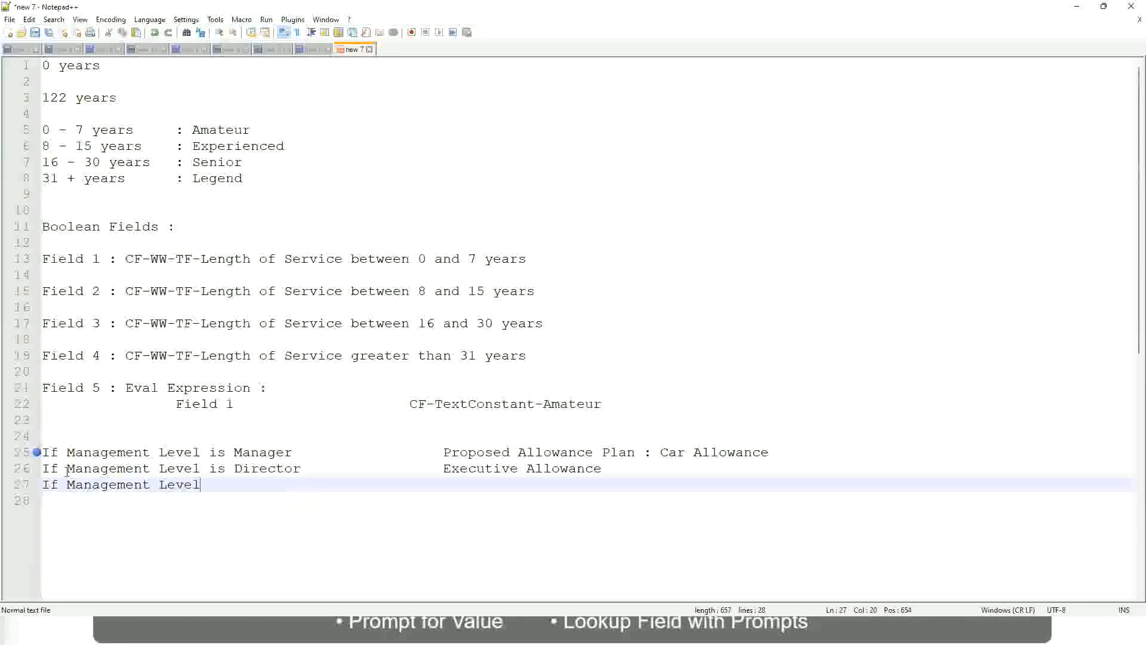
type("is CEO")
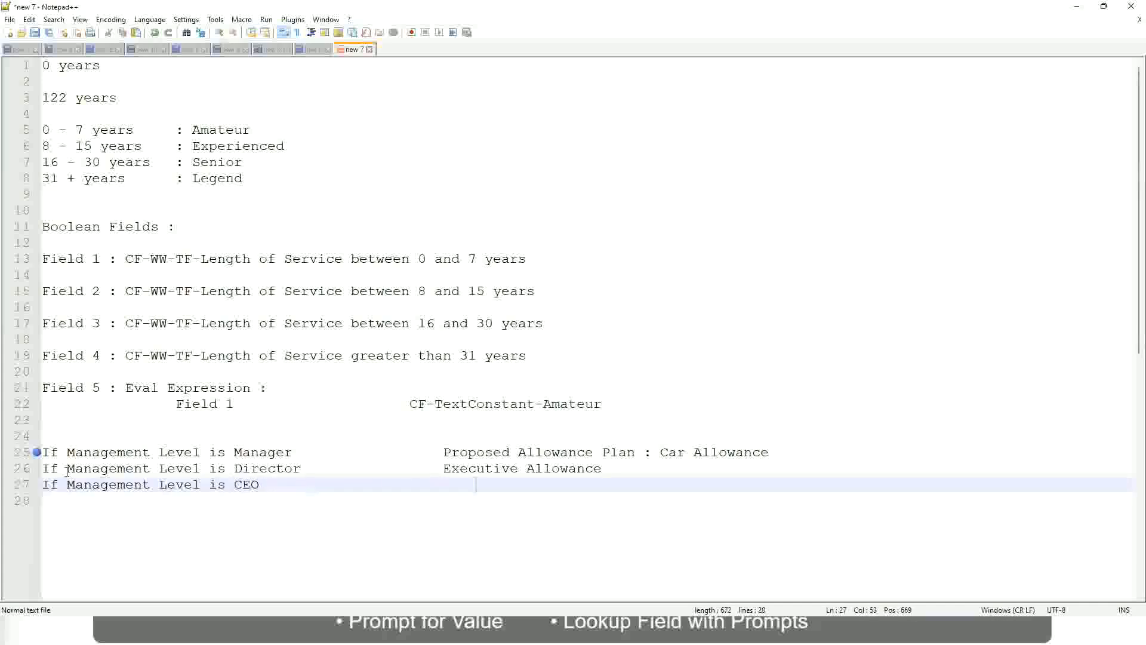
type("CEO")
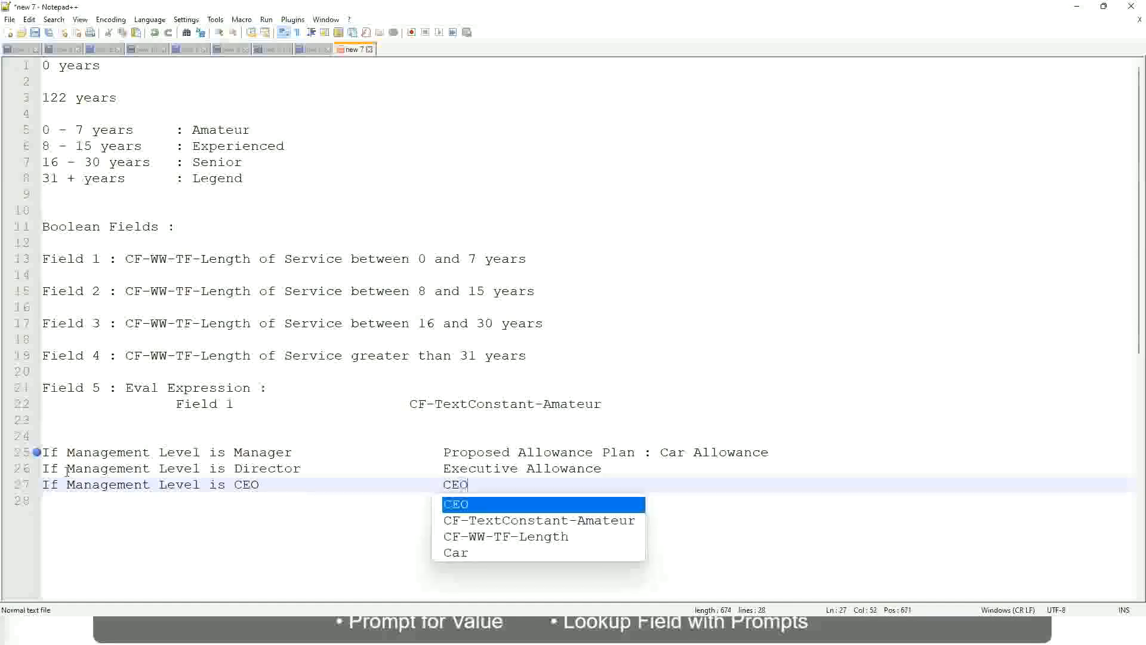
type("Allowance")
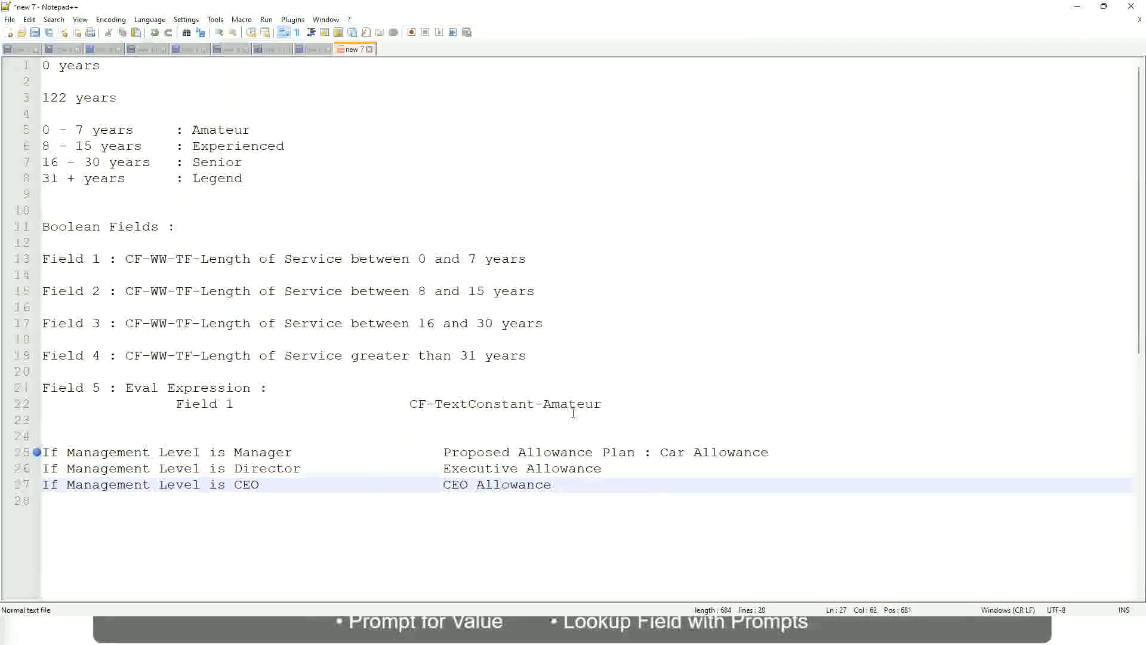
left_click(660, 451)
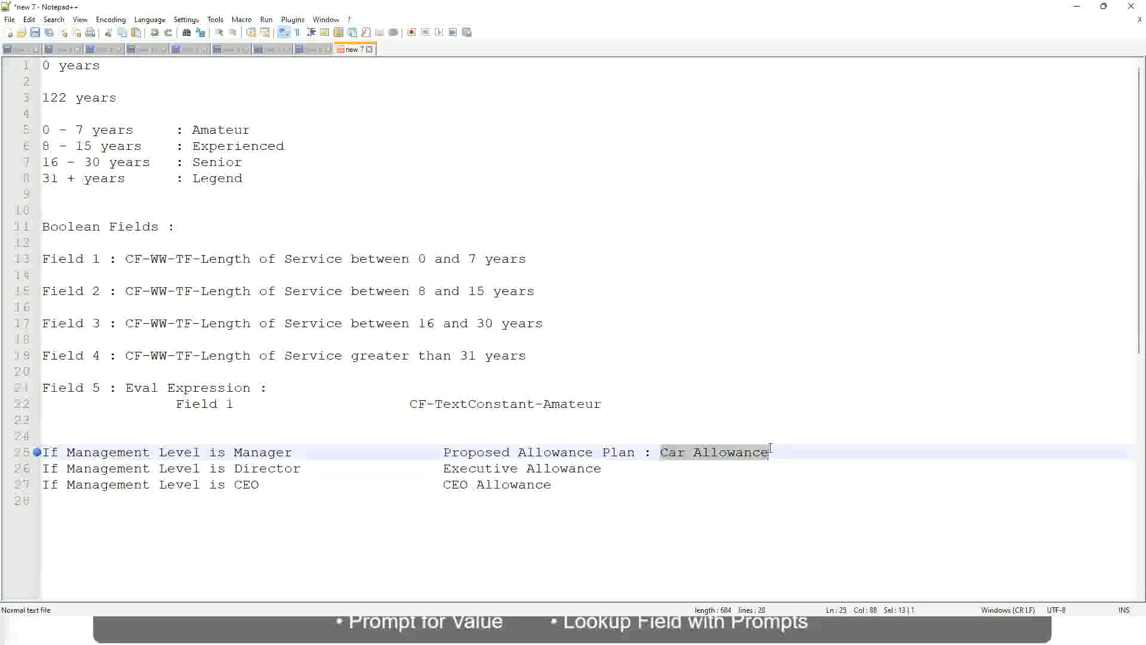
mouse_move(541, 468)
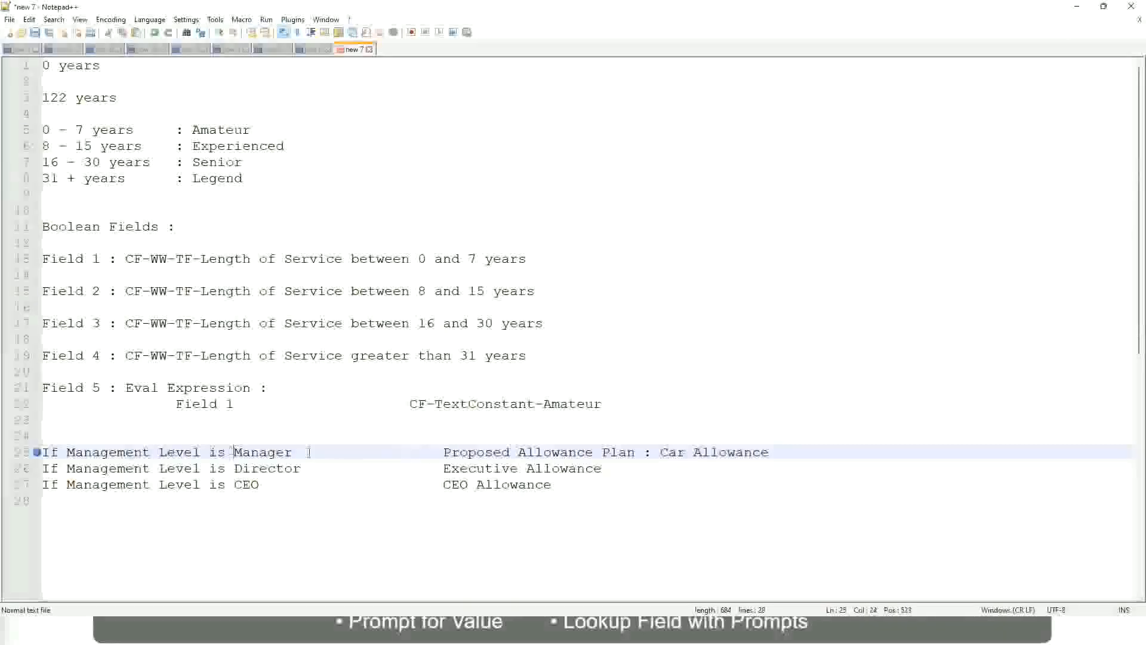
- Map the Manager level to "Name of the Second Line Manager"
left_click_drag(444, 452, 768, 451)
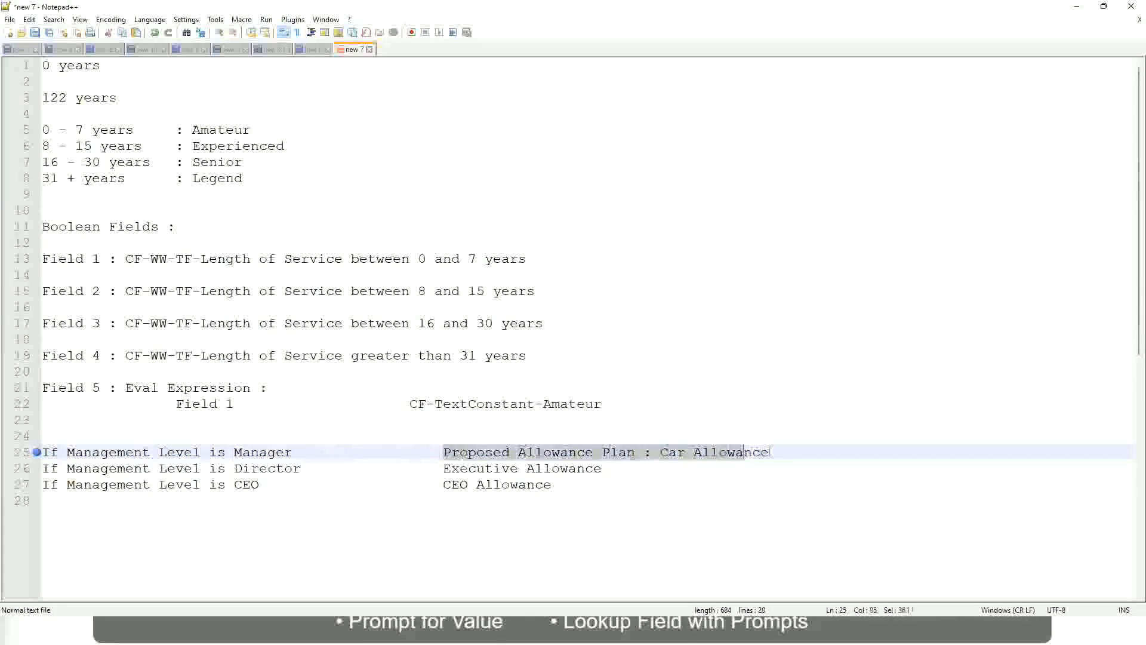
type("Manager")
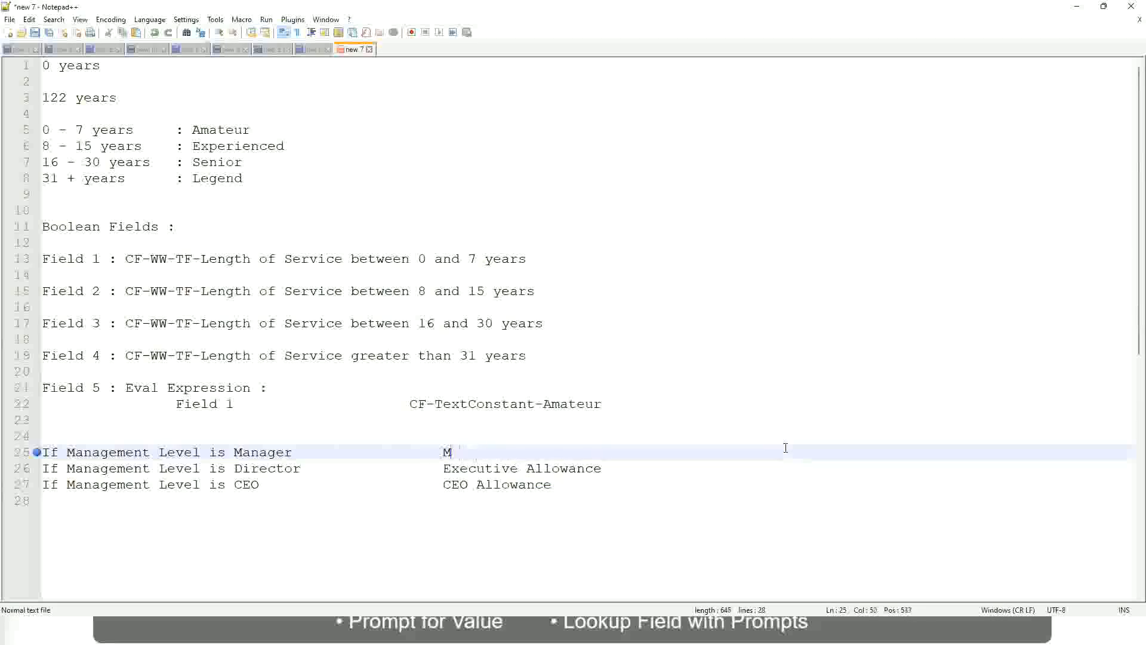
type("First Li")
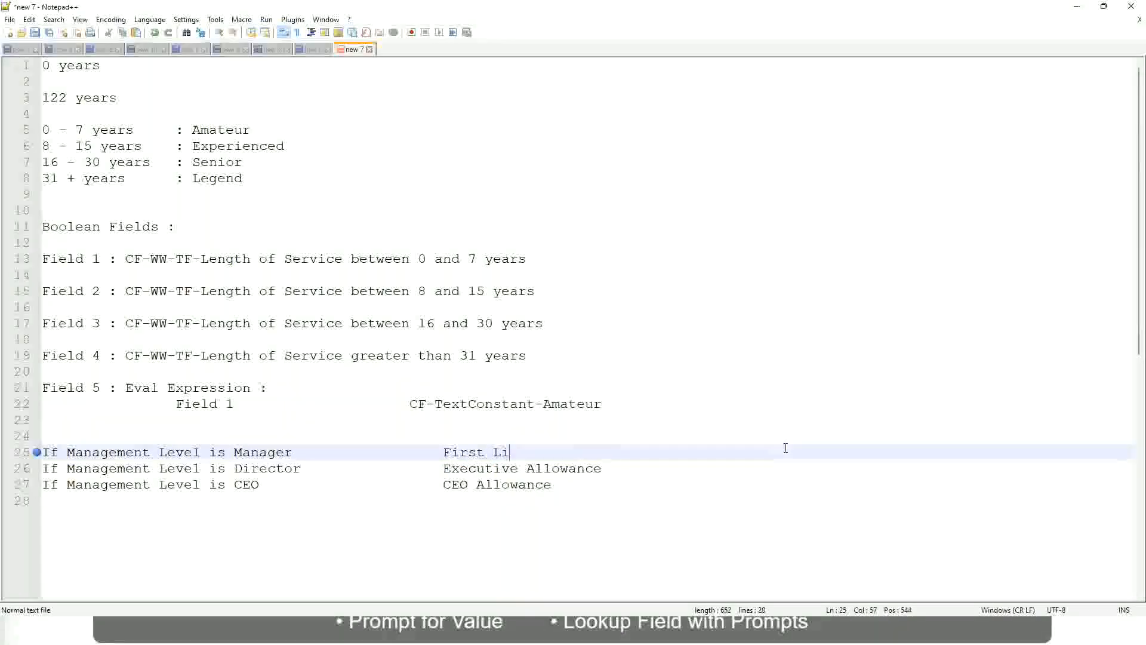
type("ne Manager")
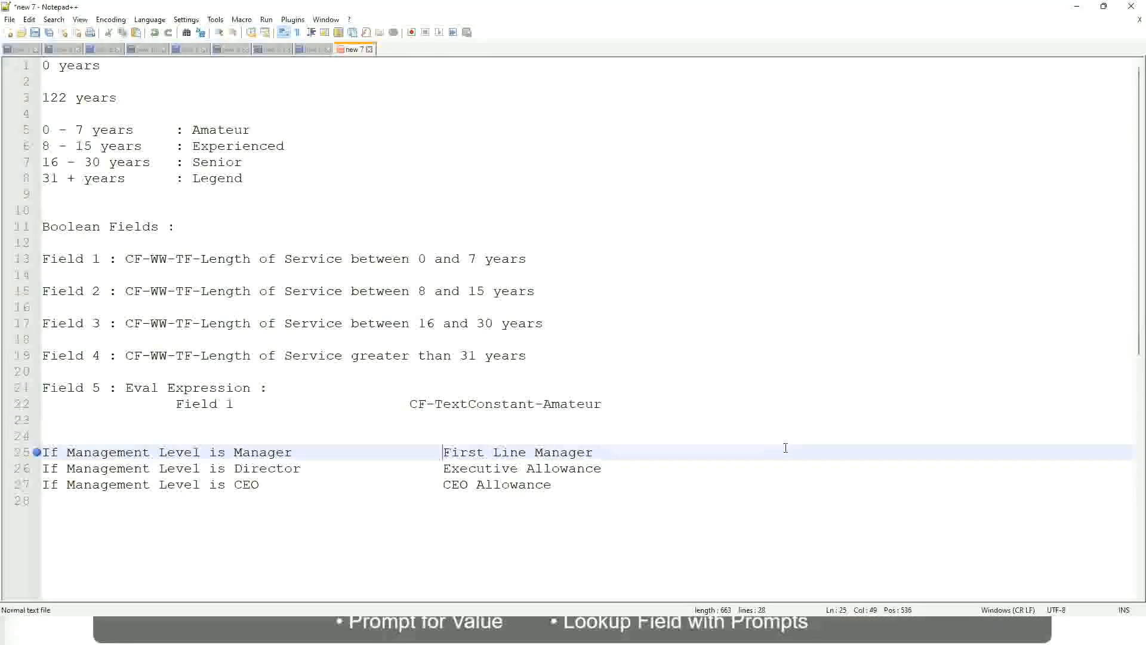
type("Name of the")
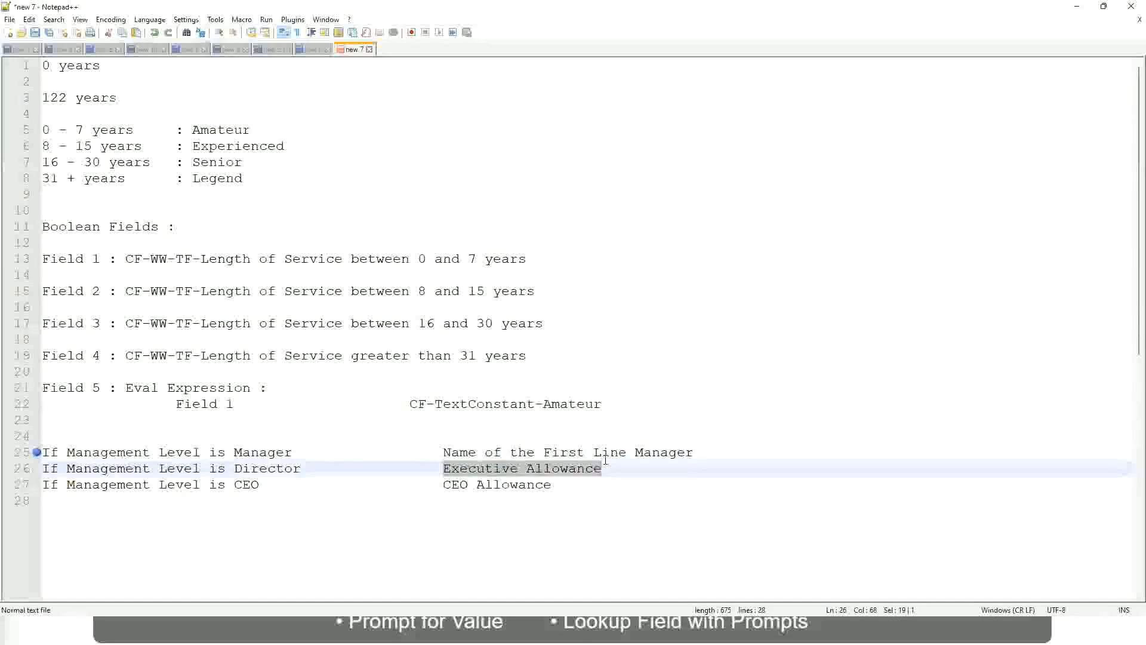
type("Name")
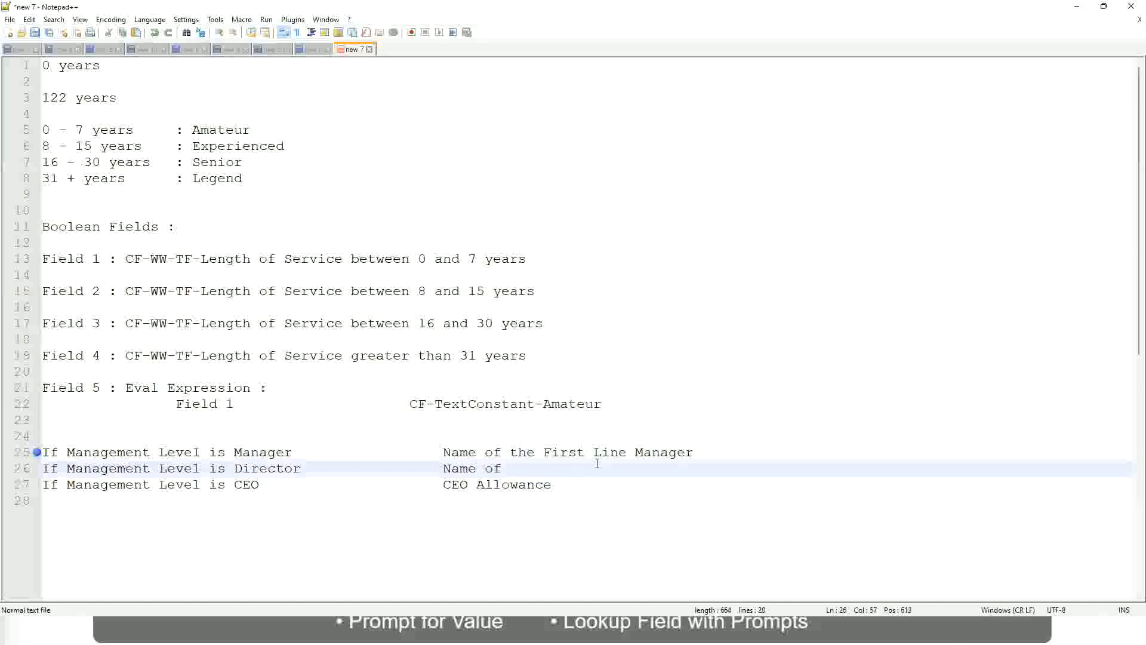
type("Firs")
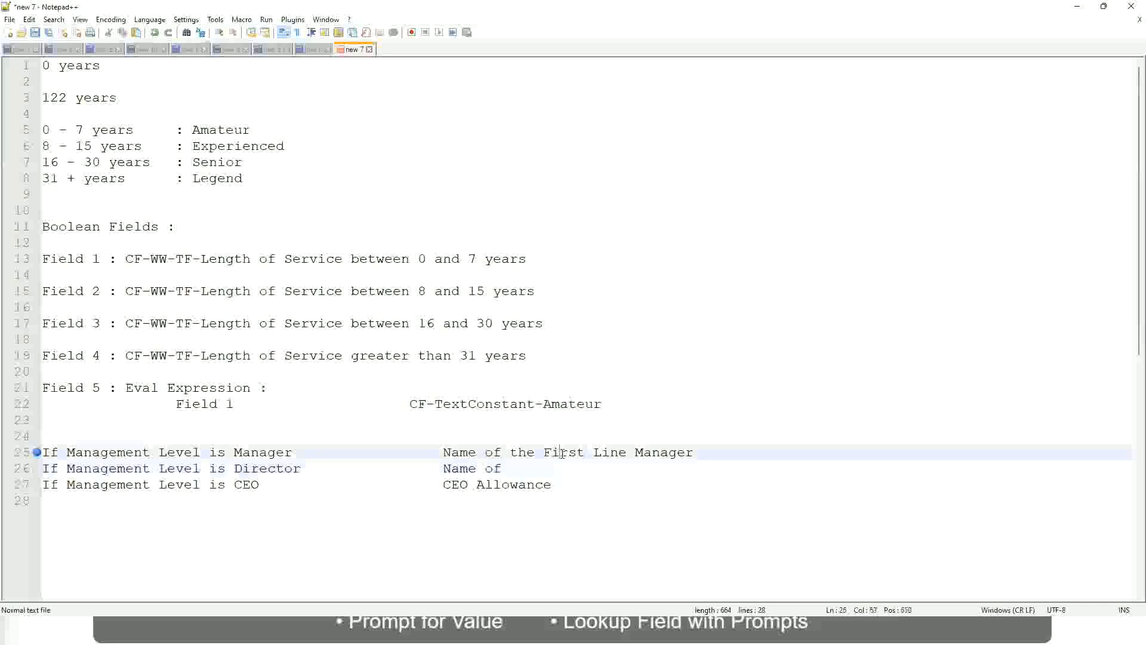
type("Second")
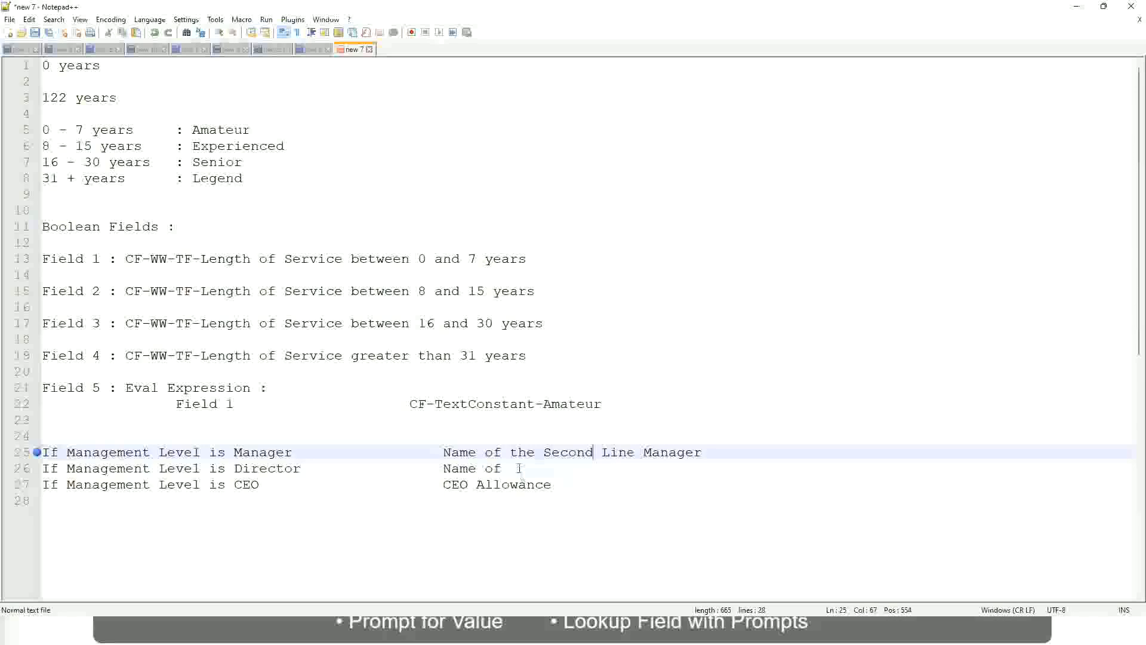
- Map Director to "Name of Manager" and CEO to "name of CEO/Himself/Herself"
left_click(519, 468)
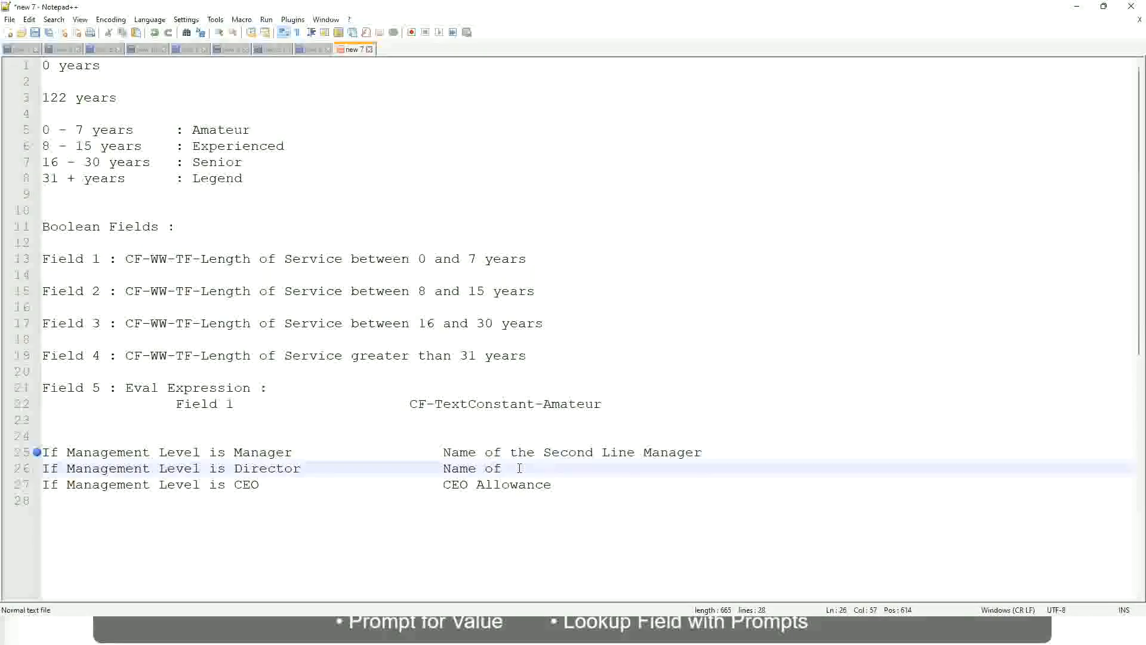
type("Manager")
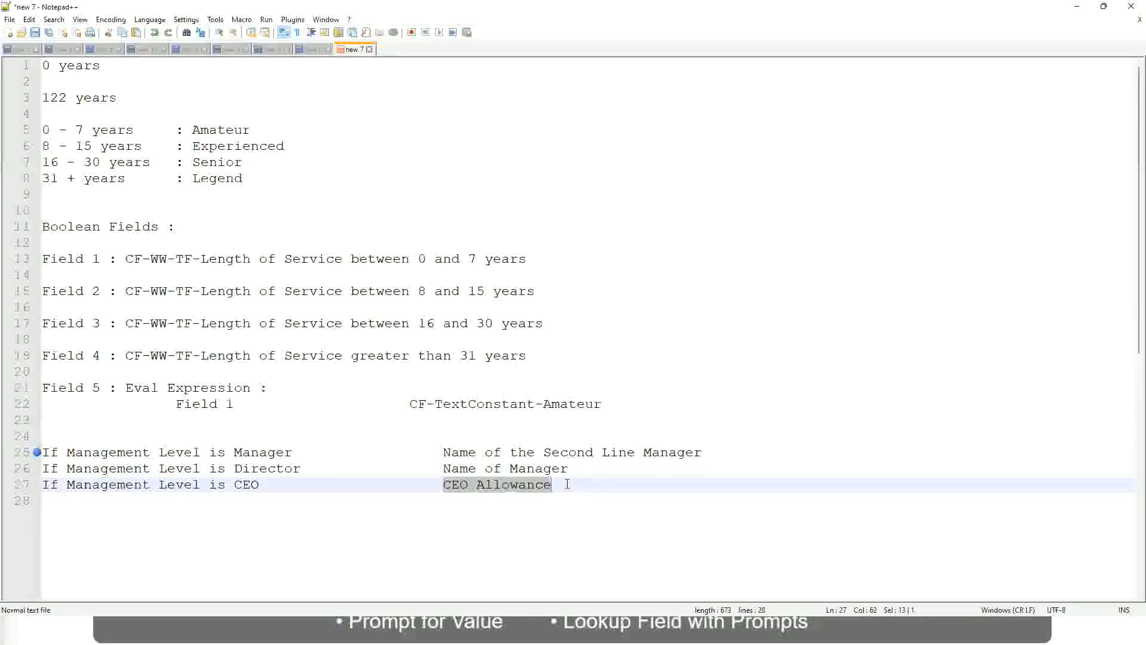
type("name of CEO")
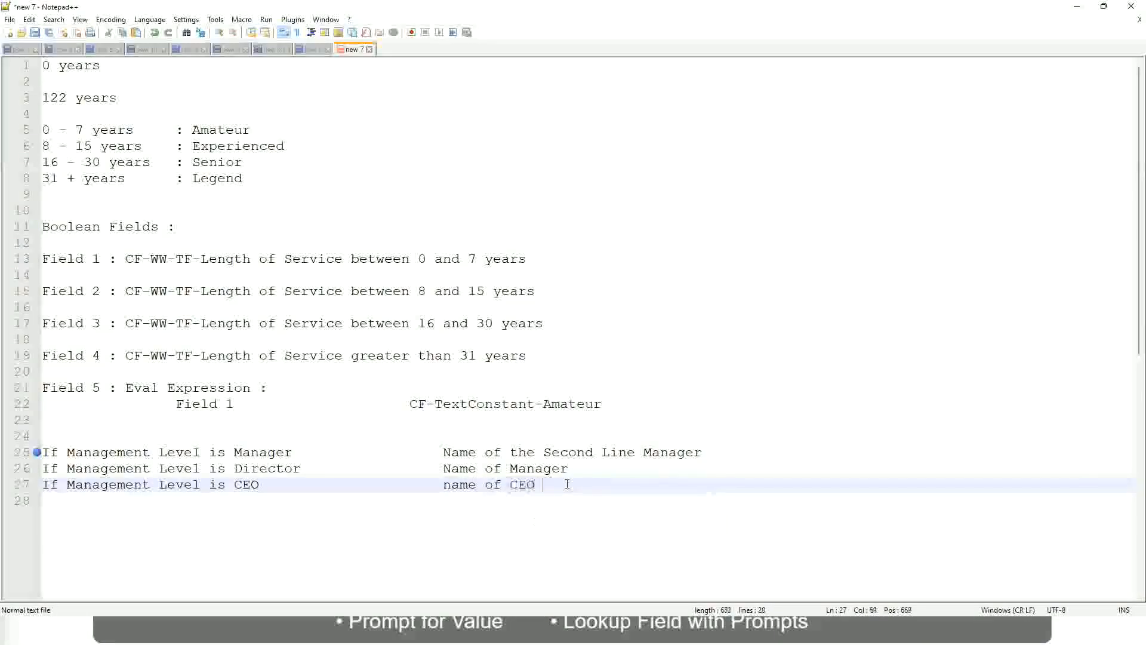
type("/")
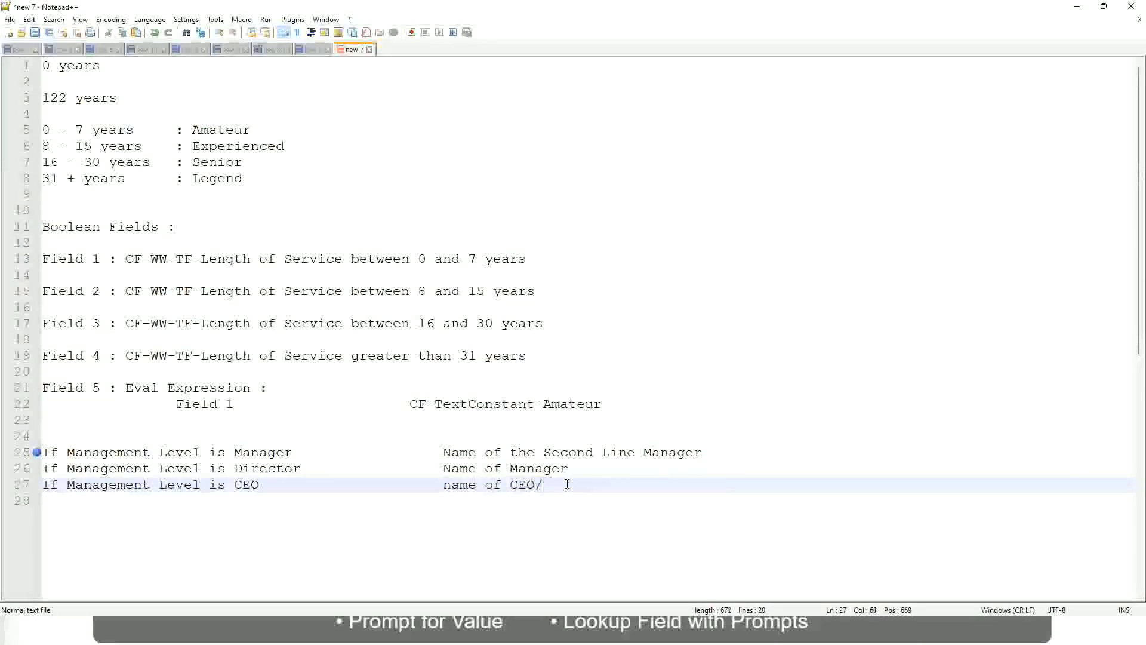
type("Hinself/Herself")
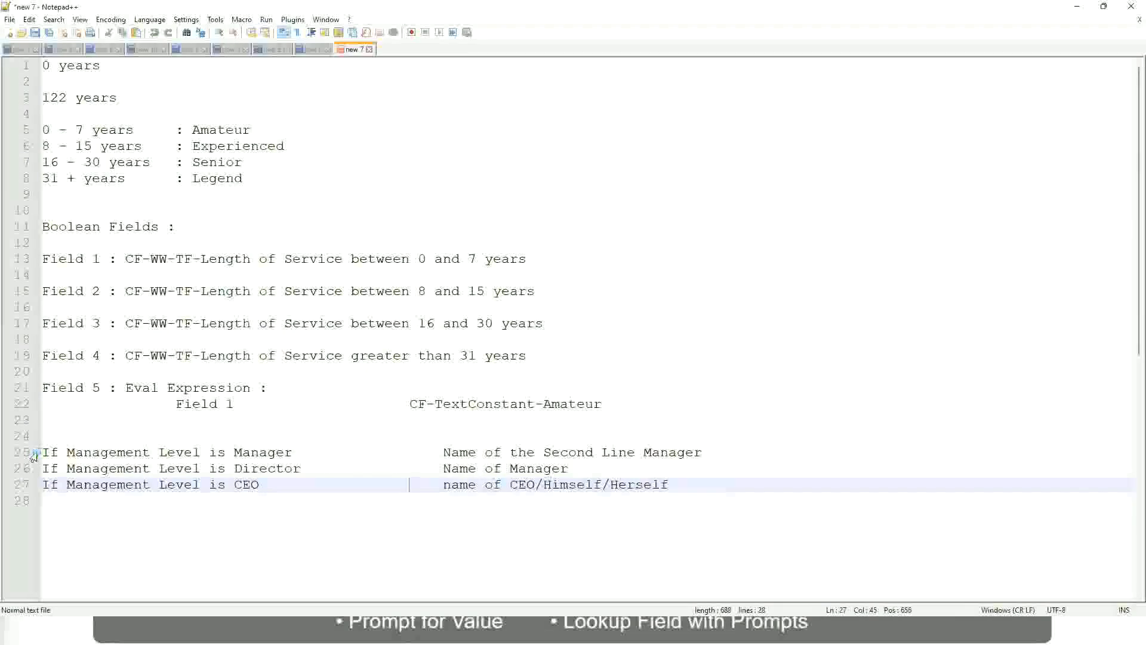
left_click(266, 451)
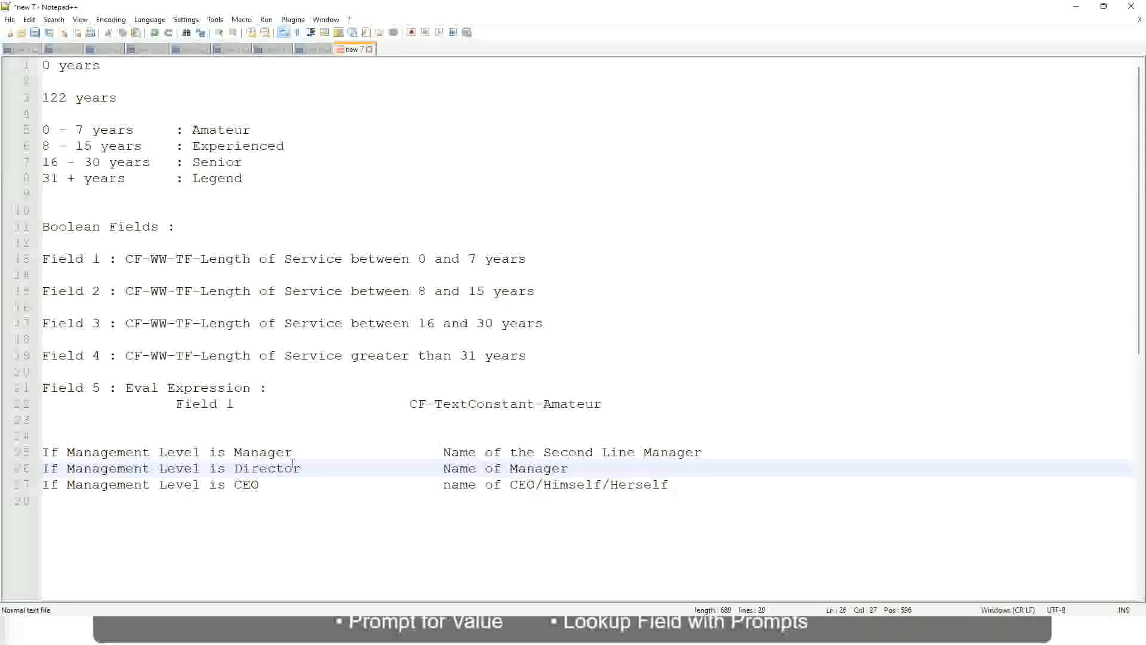
left_click(244, 485)
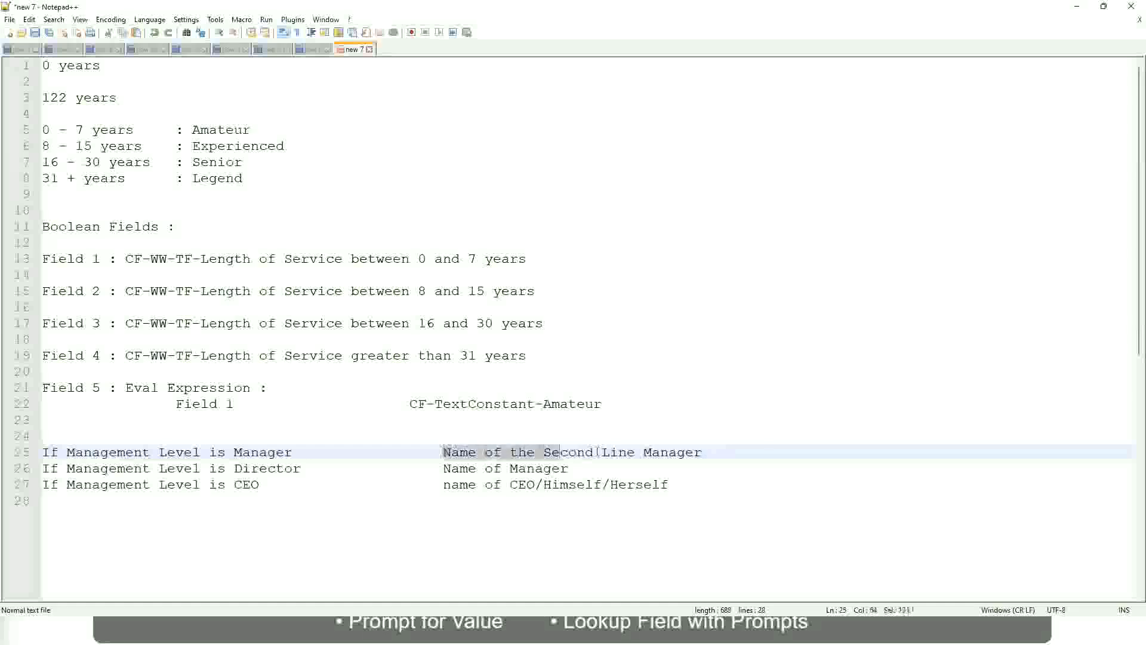
left_click_drag(553, 451, 700, 451)
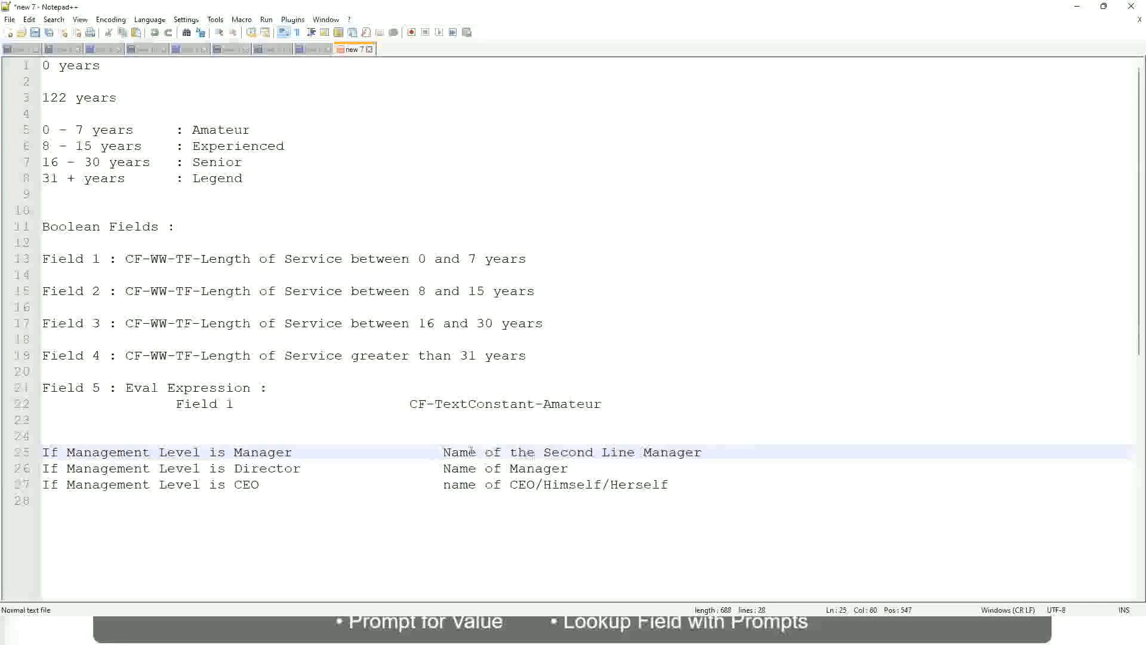
left_click_drag(442, 451, 703, 451)
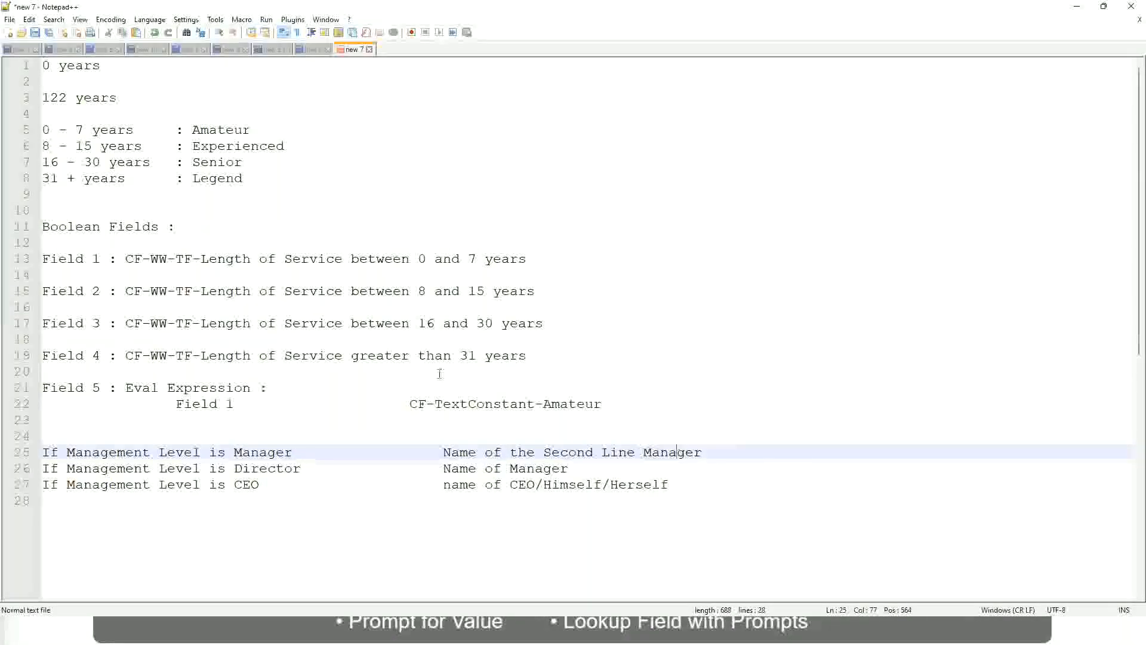
double_click(219, 129)
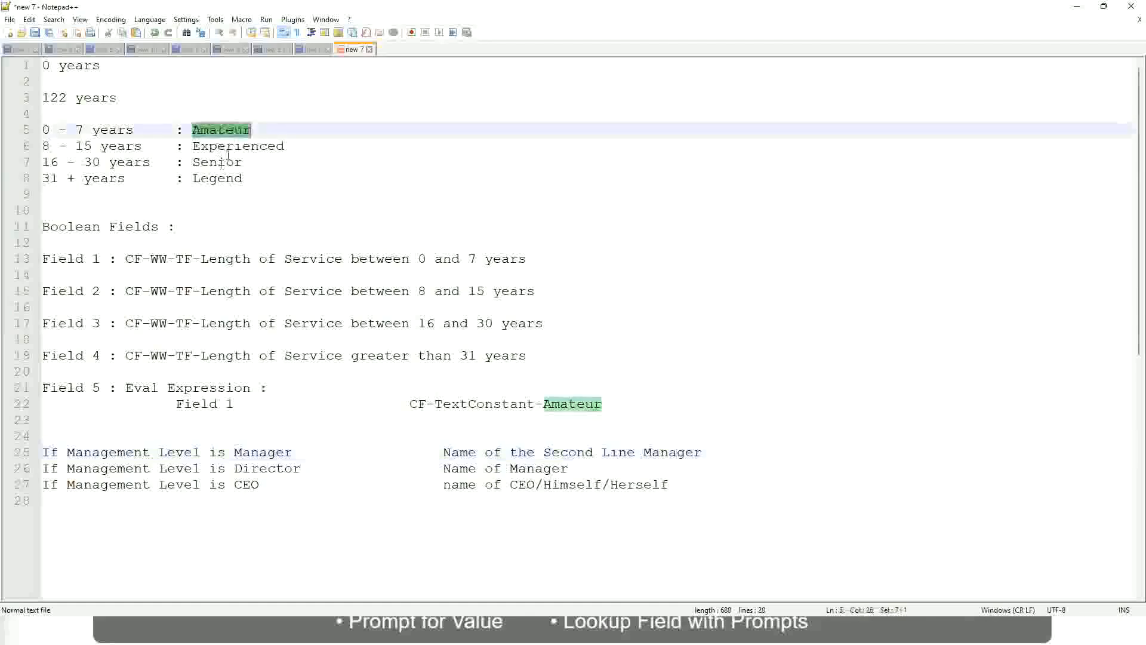
left_click(219, 178)
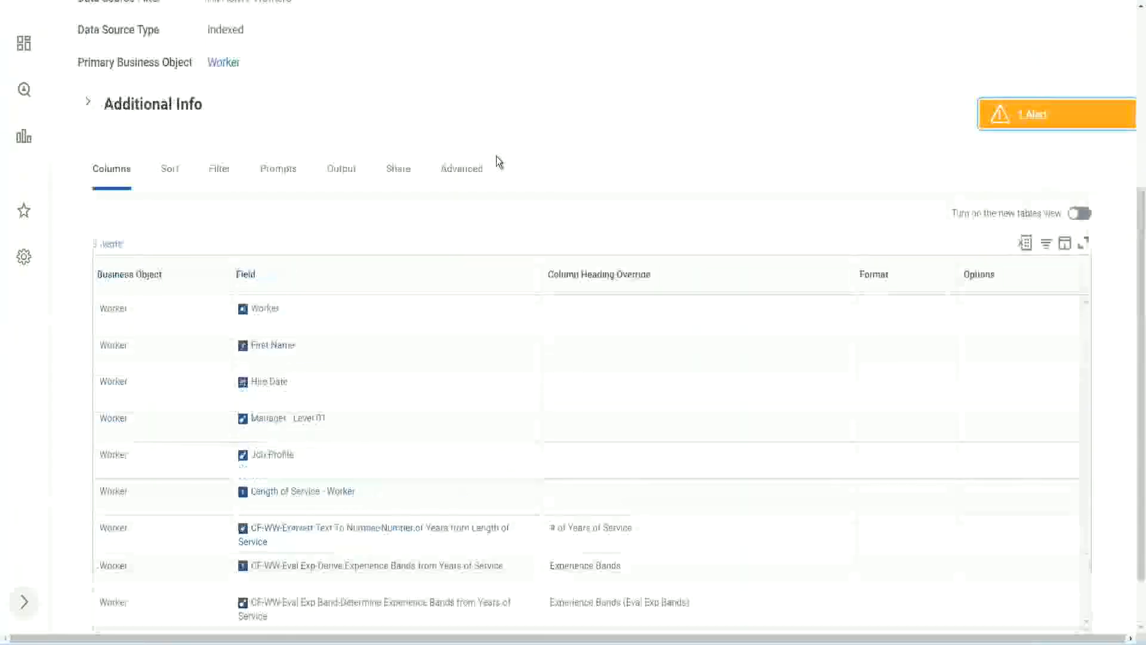
- Use the related actions on WW Employee Details to open Custom Report > Edit
scroll("up", 3)
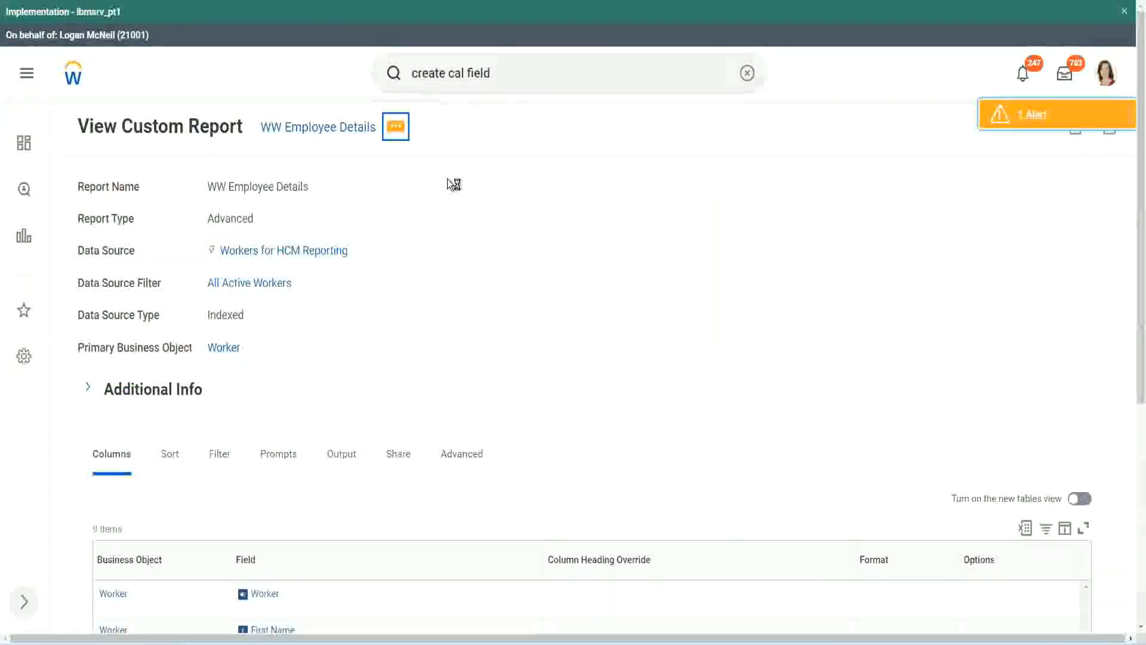
left_click(395, 127)
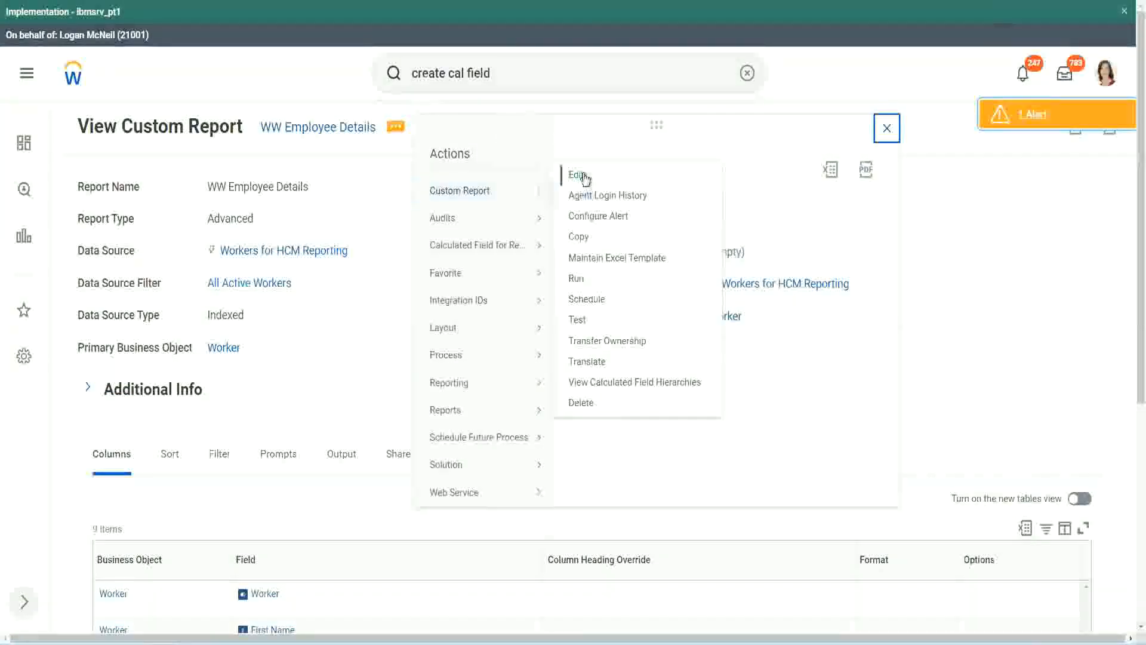
left_click(885, 127)
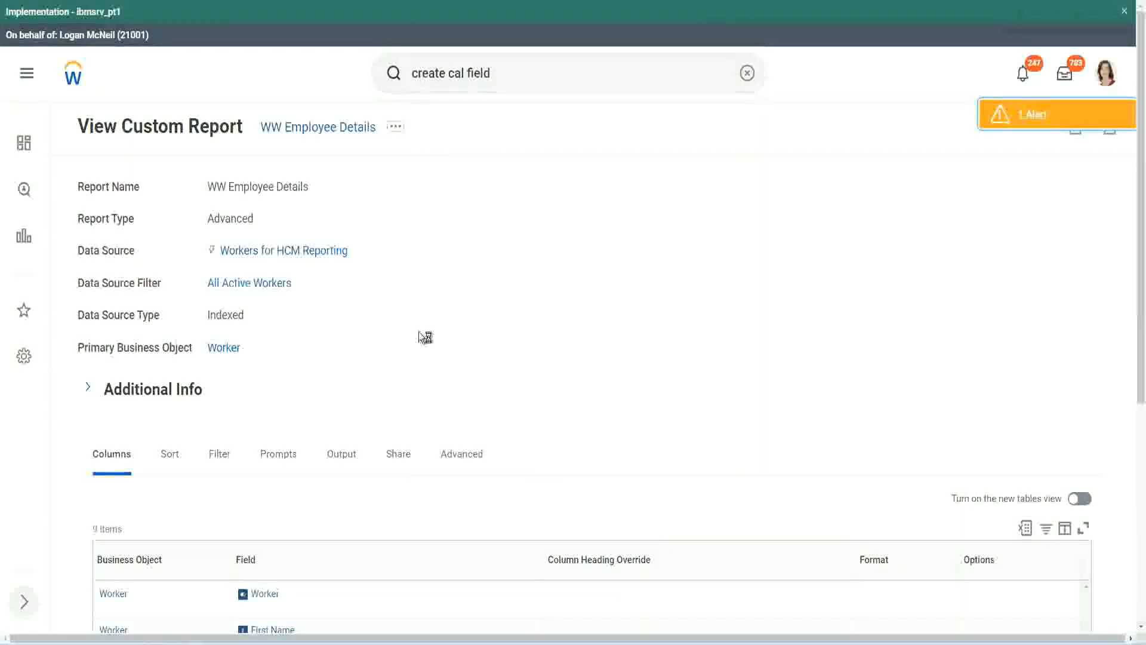
mouse_move(406, 311)
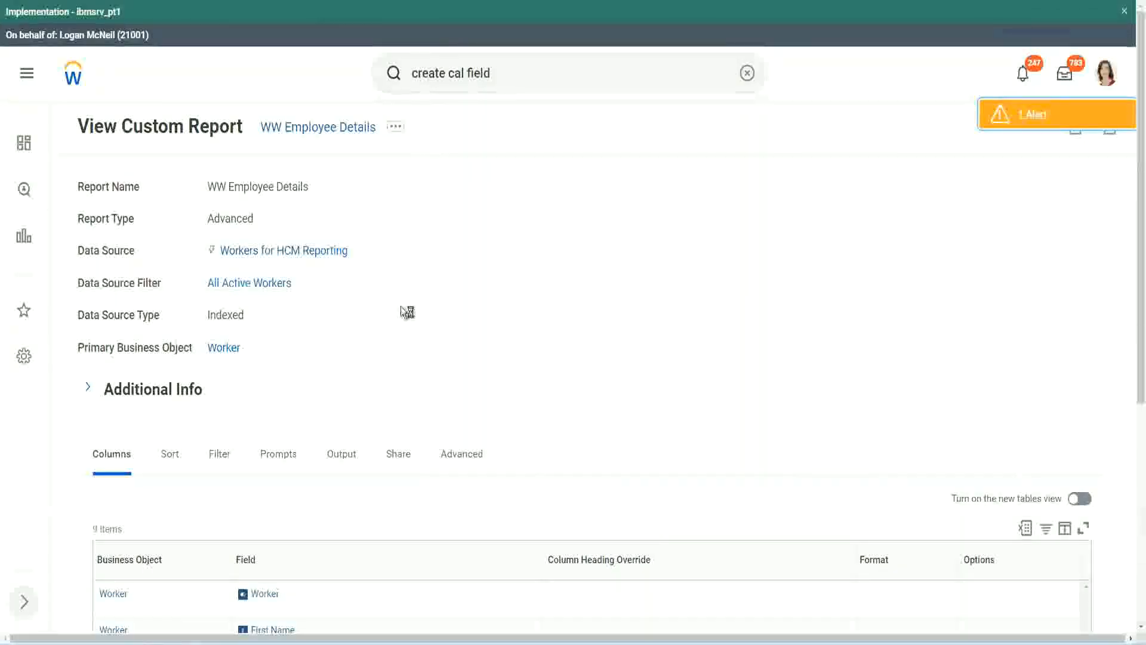
scroll("down", 3)
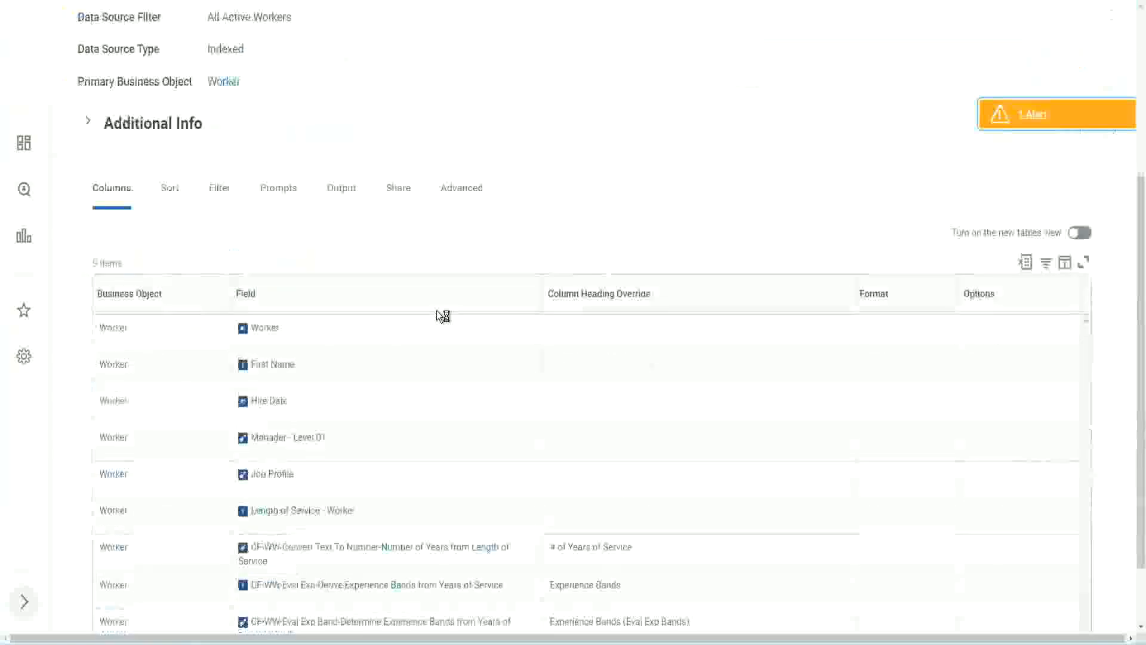
scroll("down", 3)
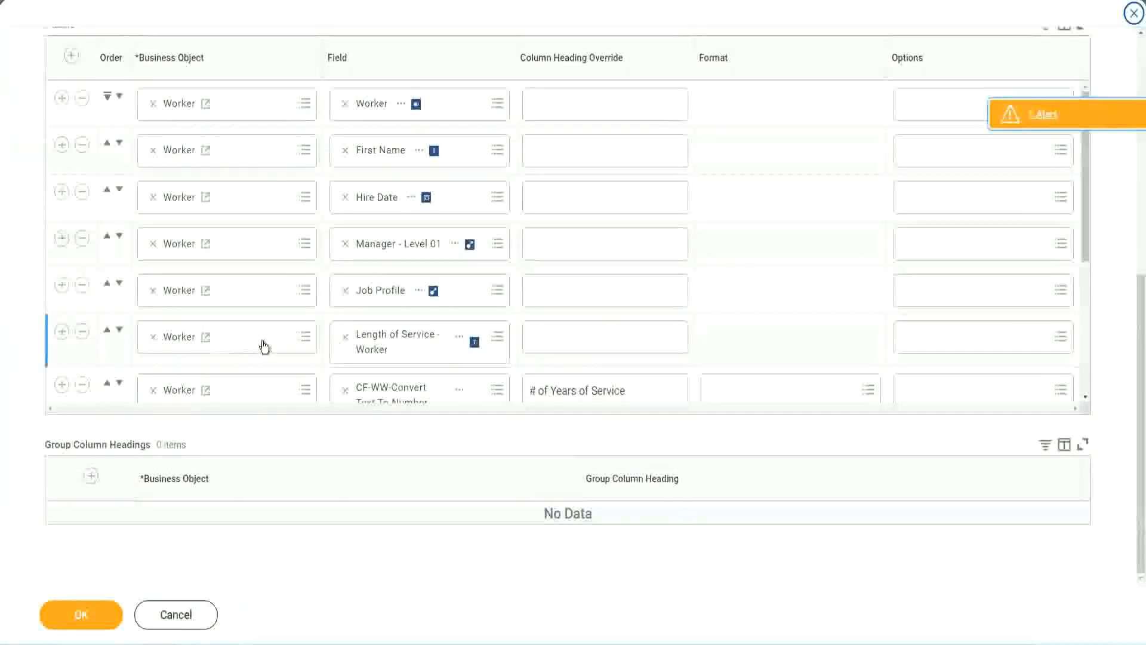
- Enter "Experience Bands (LRB)" as the LRB column heading override and confirm with OK
scroll("down", 3)
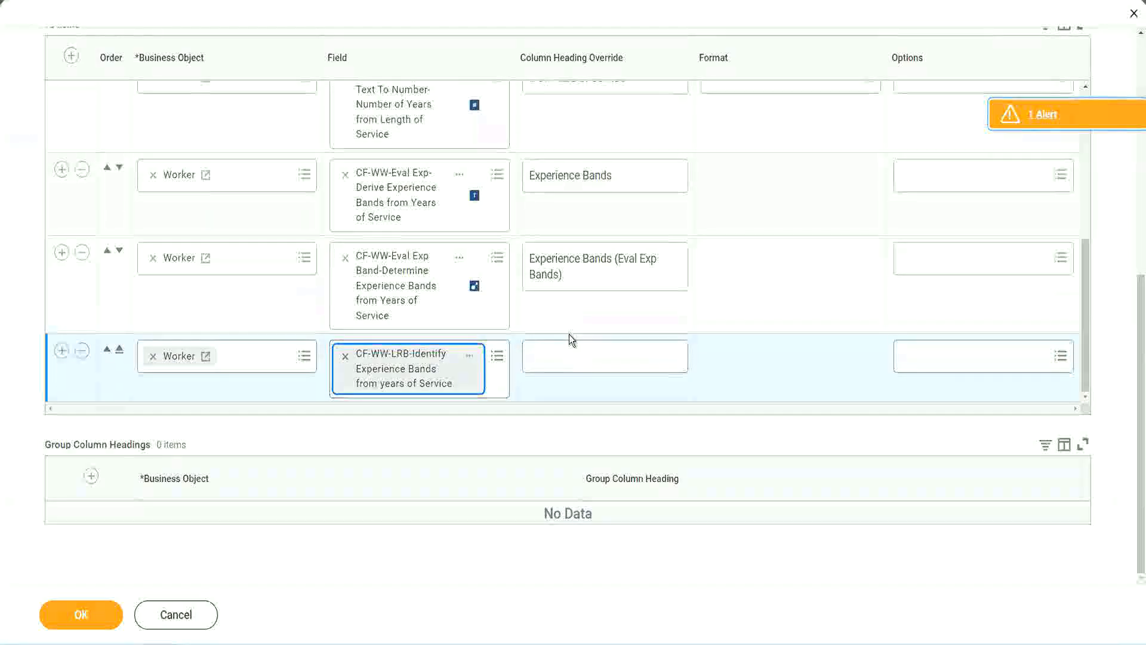
left_click(604, 356)
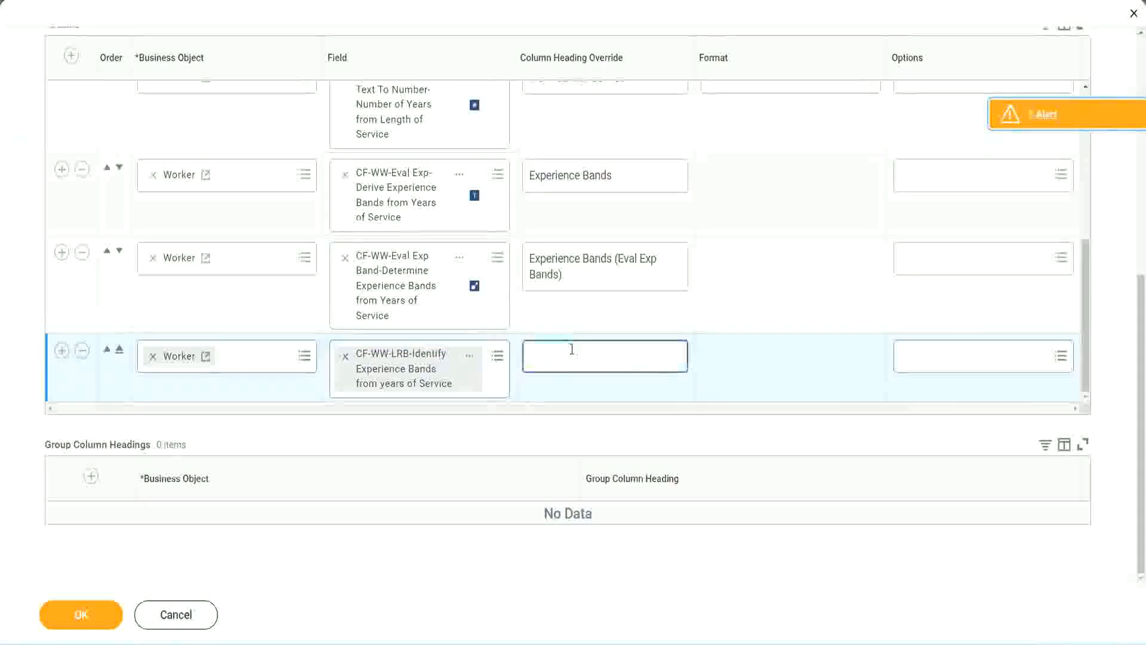
type("Expernence")
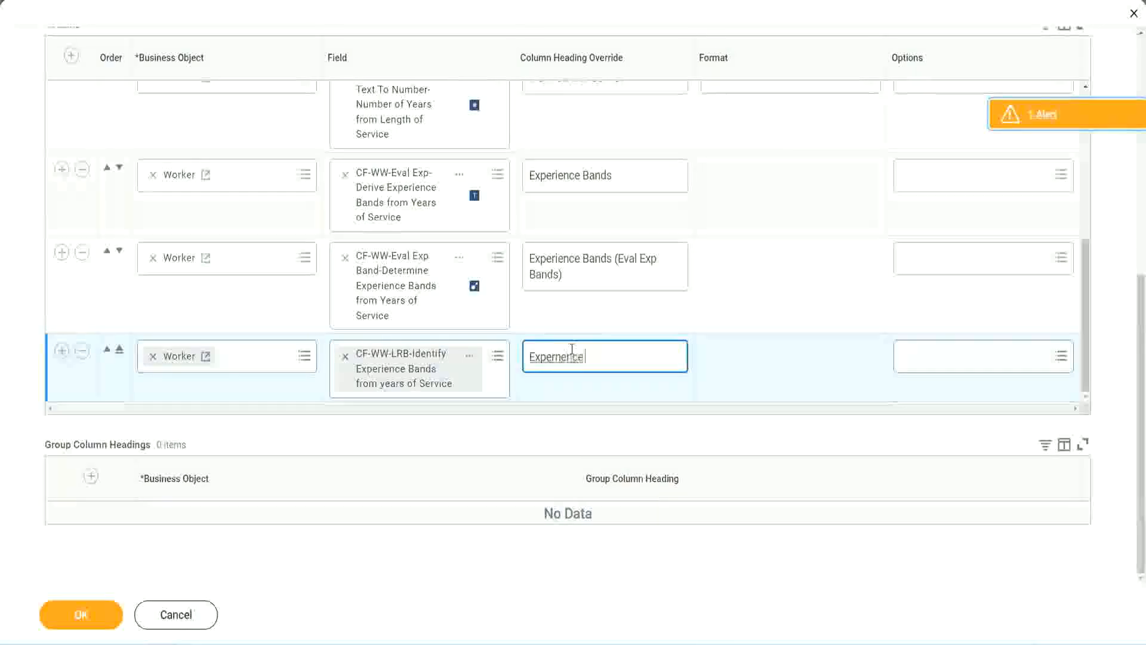
key("Backspace")
type(" Bands")
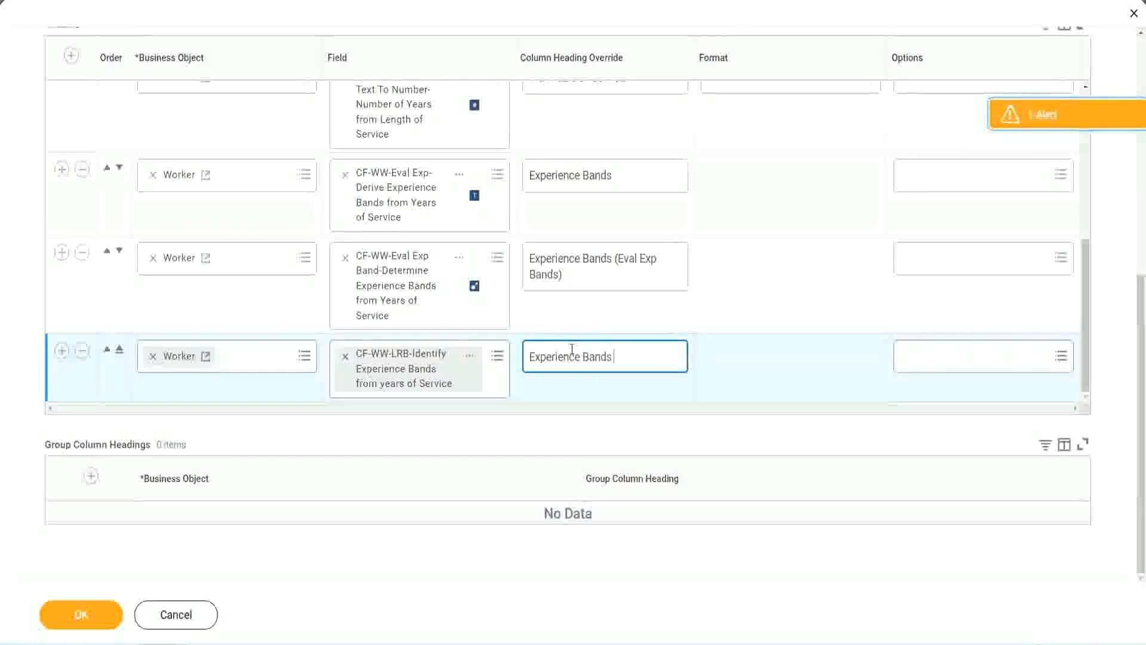
type("(LRB)")
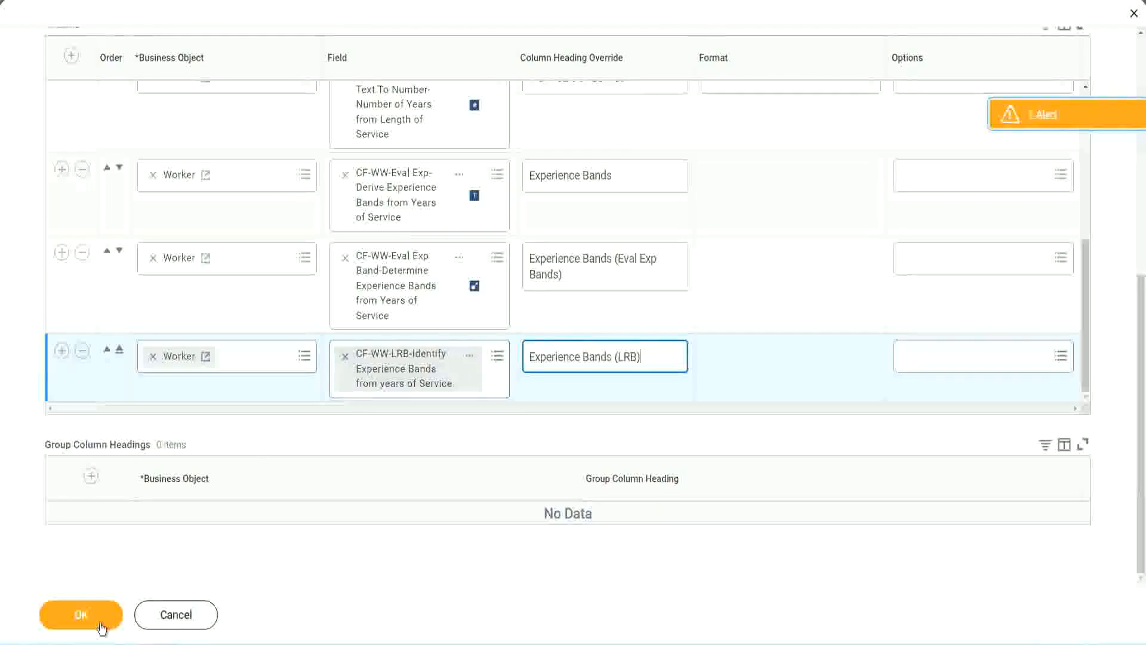
left_click(80, 614)
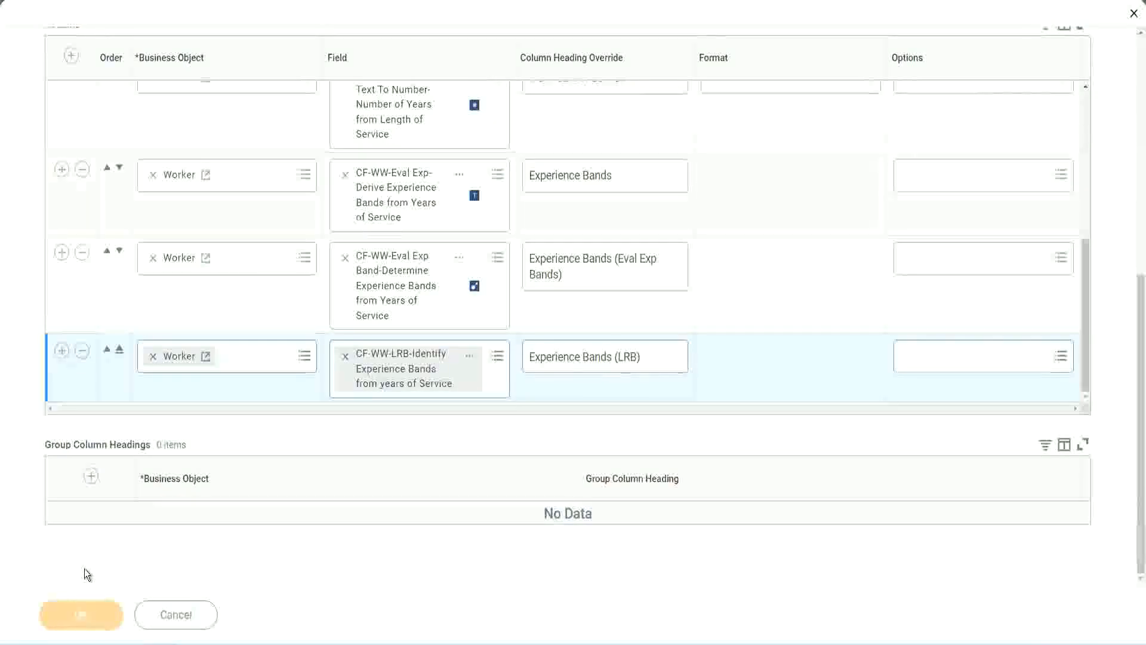
left_click(80, 614)
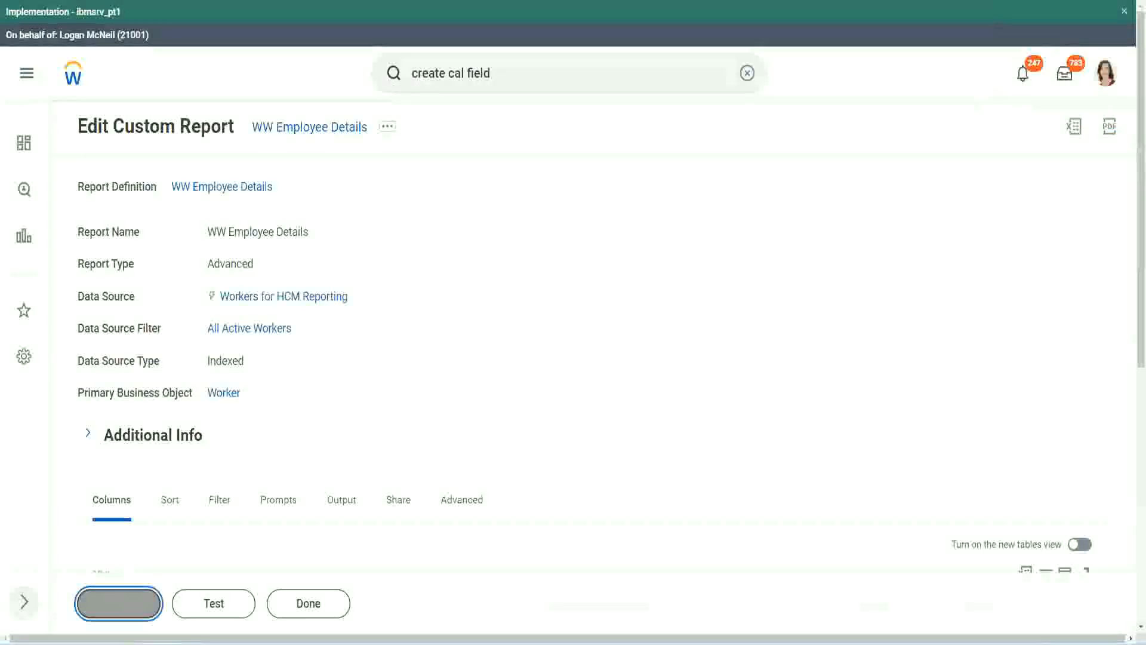
- Run the report with no worker-type filter and scroll the 347 results with three Senior band columns
left_click(118, 603)
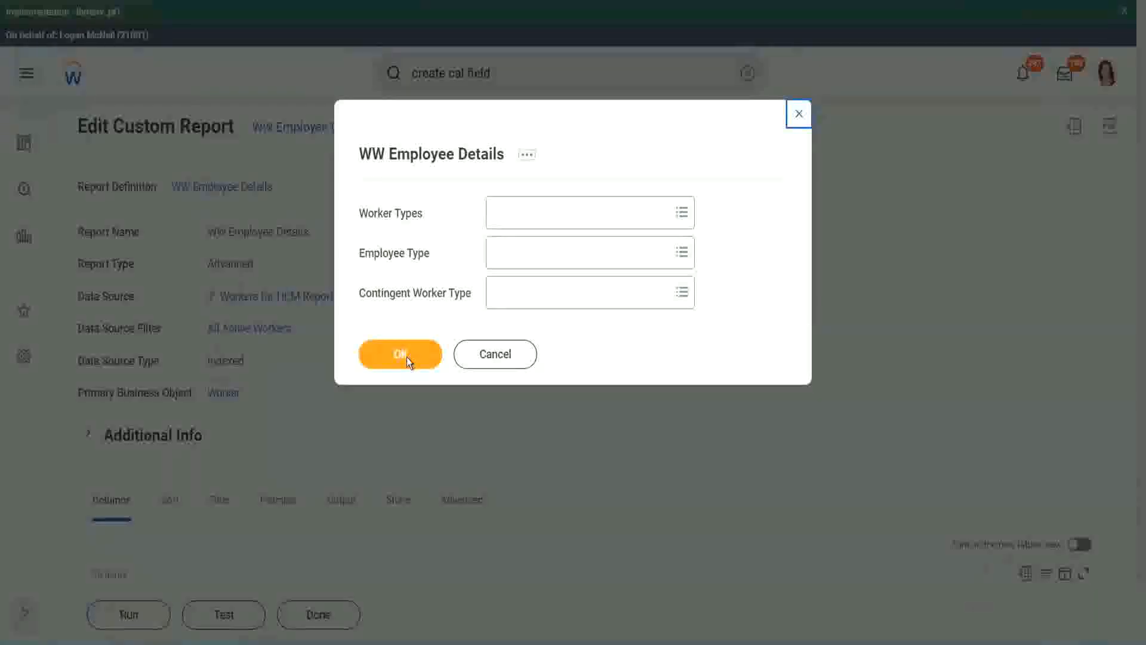
left_click(400, 353)
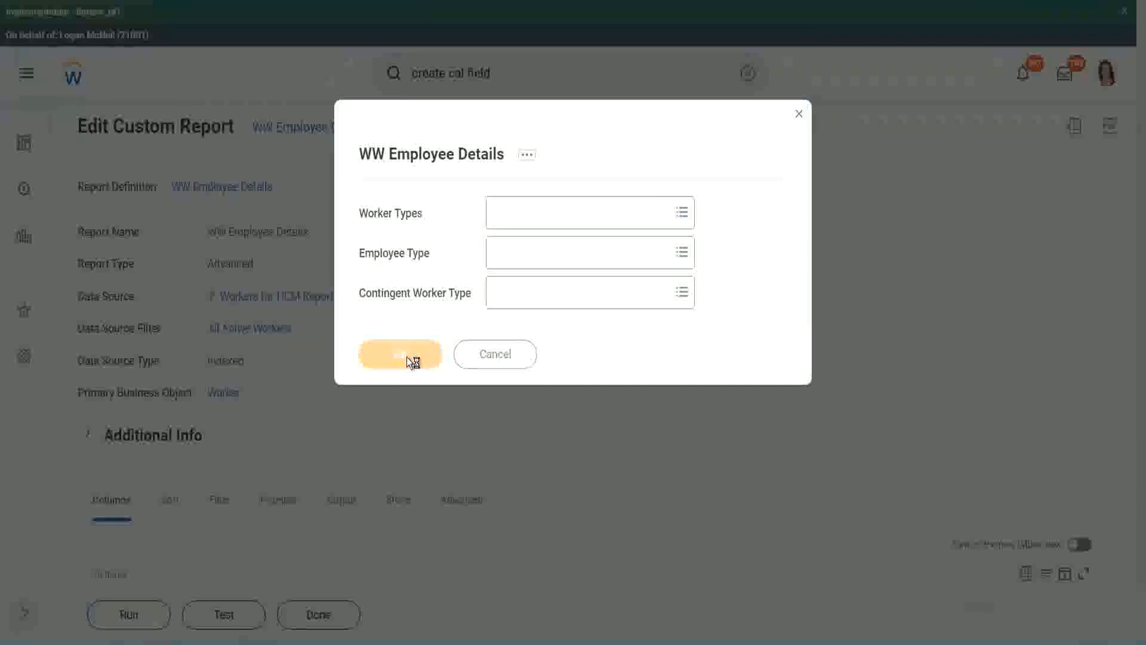
left_click(400, 354)
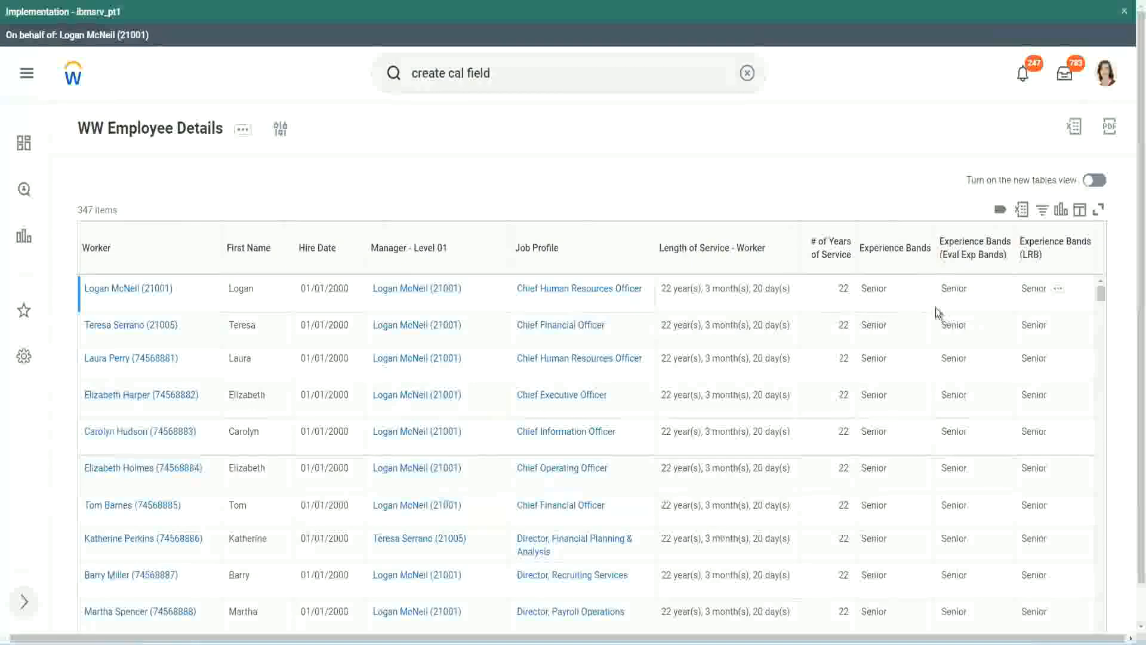
mouse_move(868, 304)
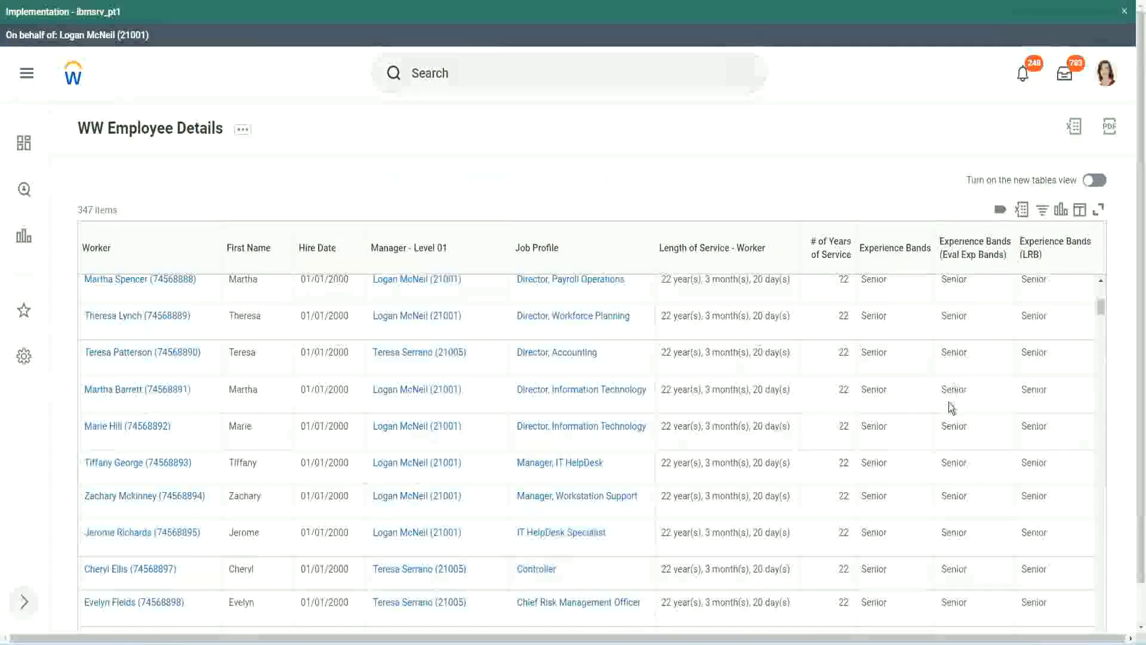
scroll("down", 3)
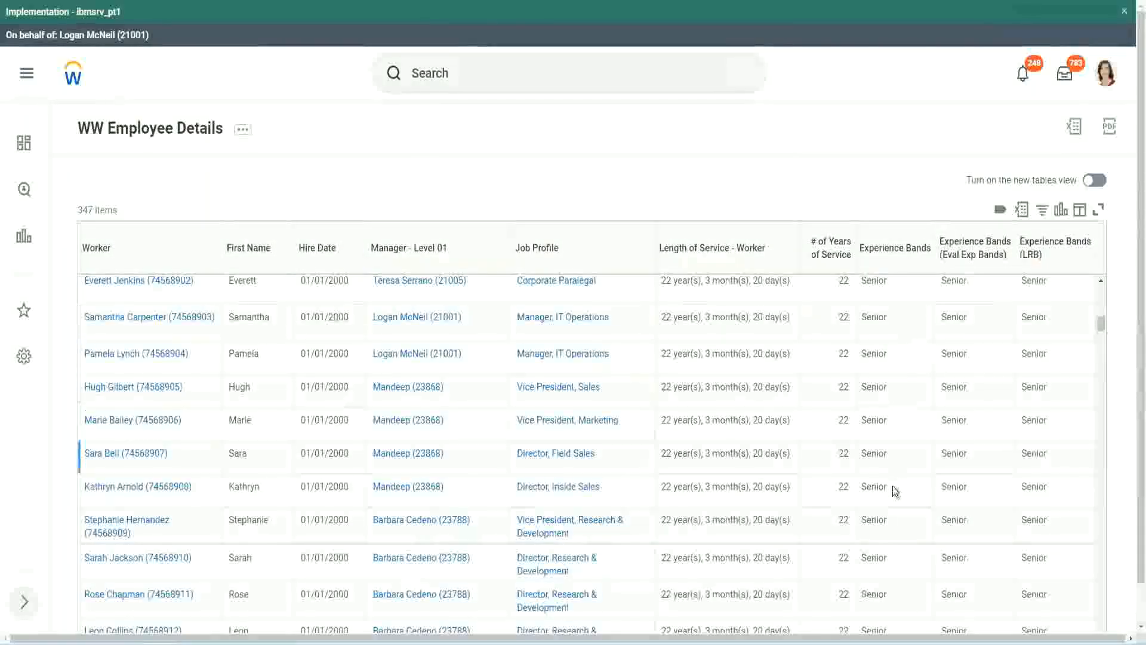
scroll("down", 3)
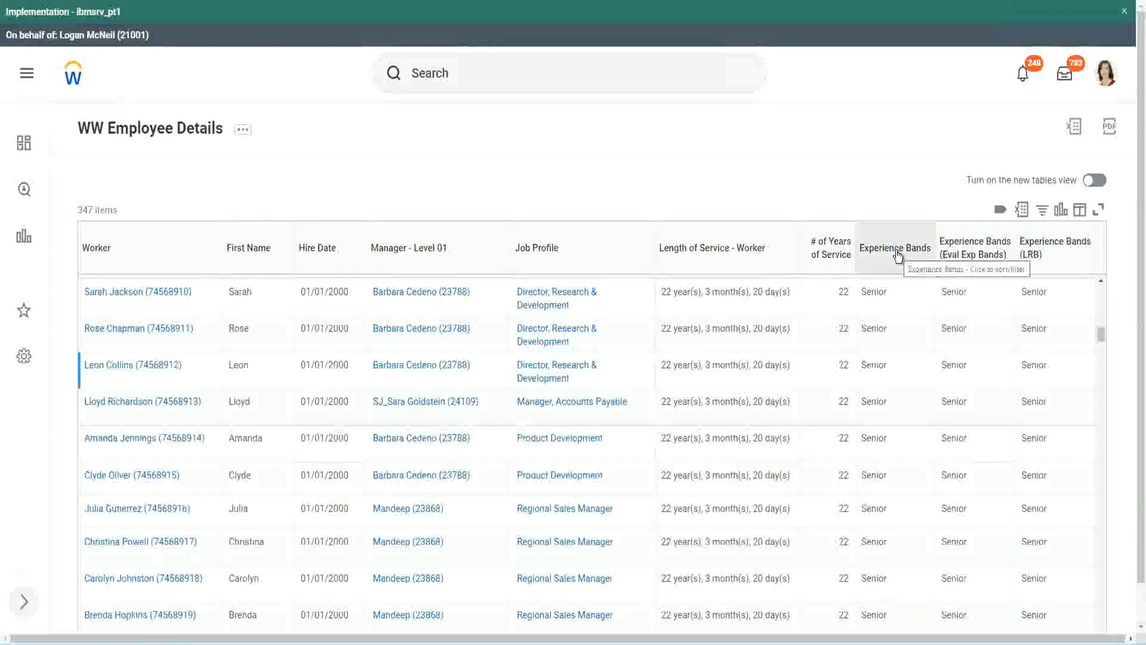
mouse_move(684, 272)
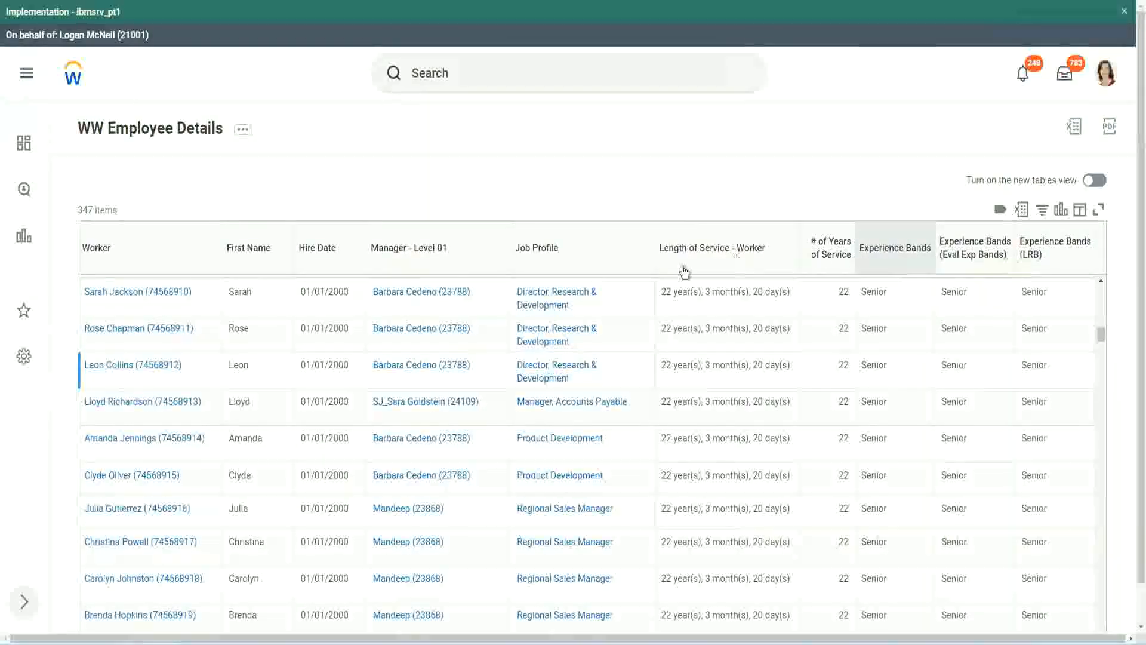